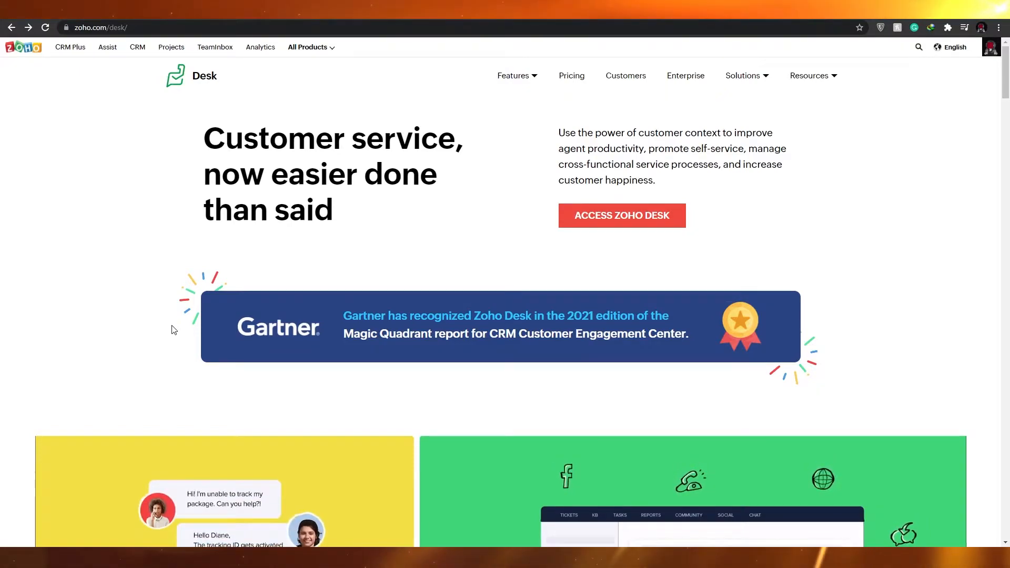
pyautogui.moveTo(164, 330)
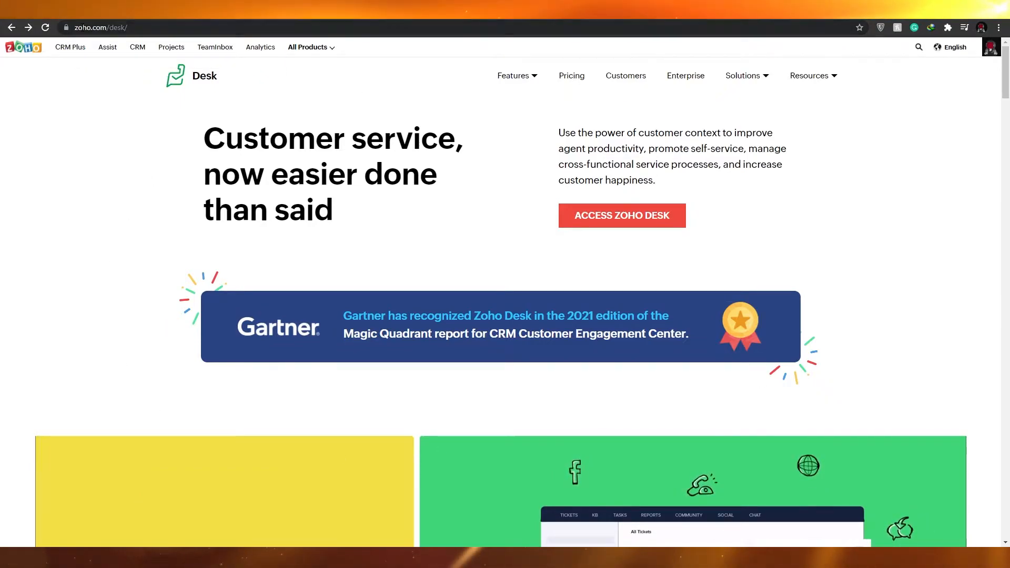
# Follow the 'Zoho Desk | Customer Service Software' result to the zoho.com/desk homepage.
pyautogui.scroll(-3)
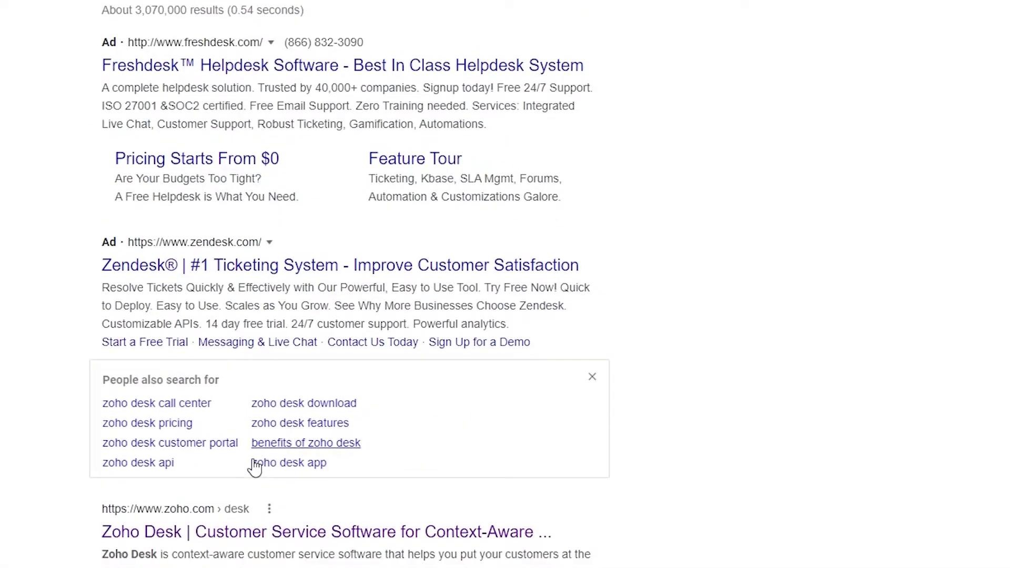
pyautogui.scroll(-3)
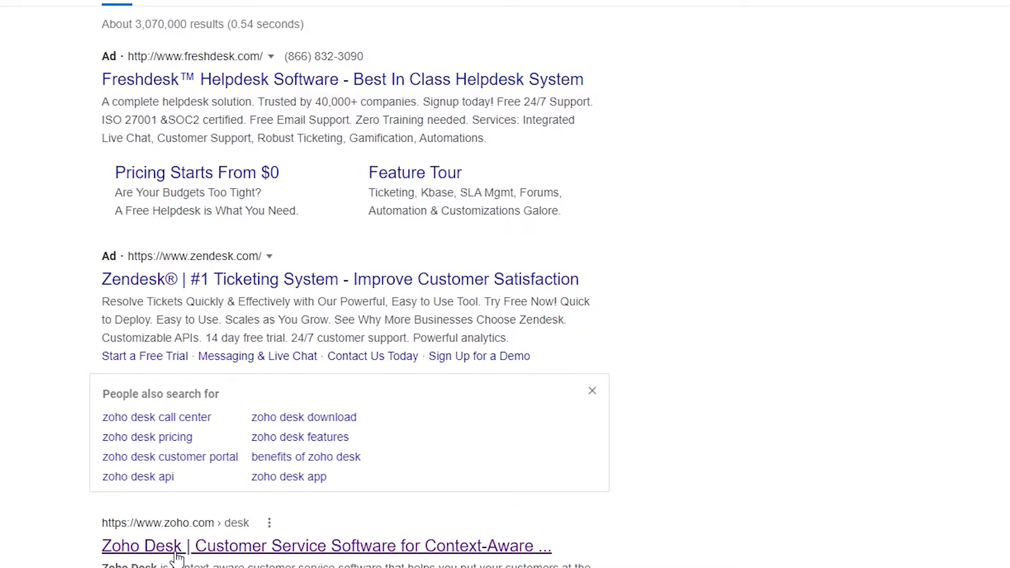
pyautogui.click(326, 546)
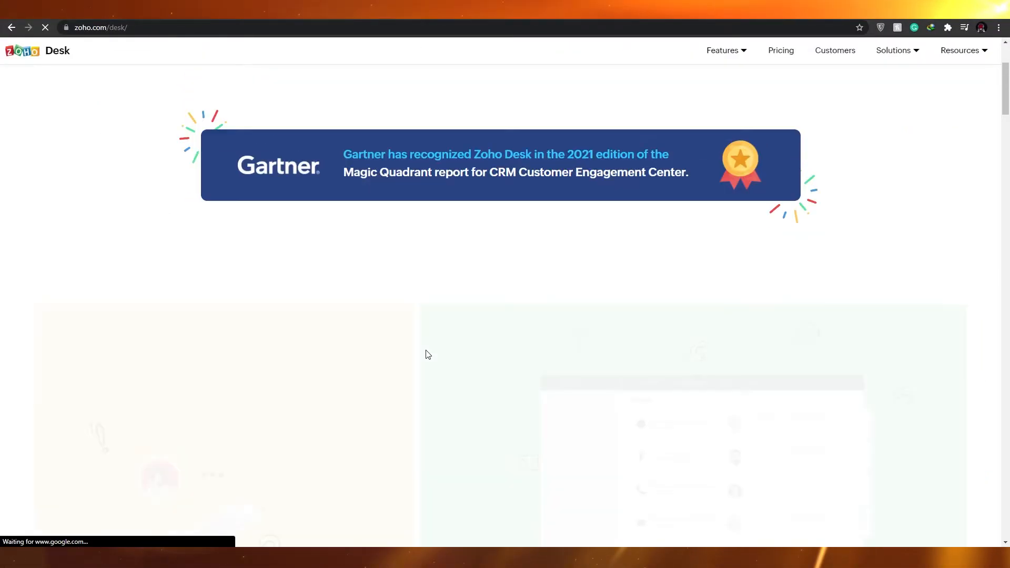
pyautogui.scroll(-3)
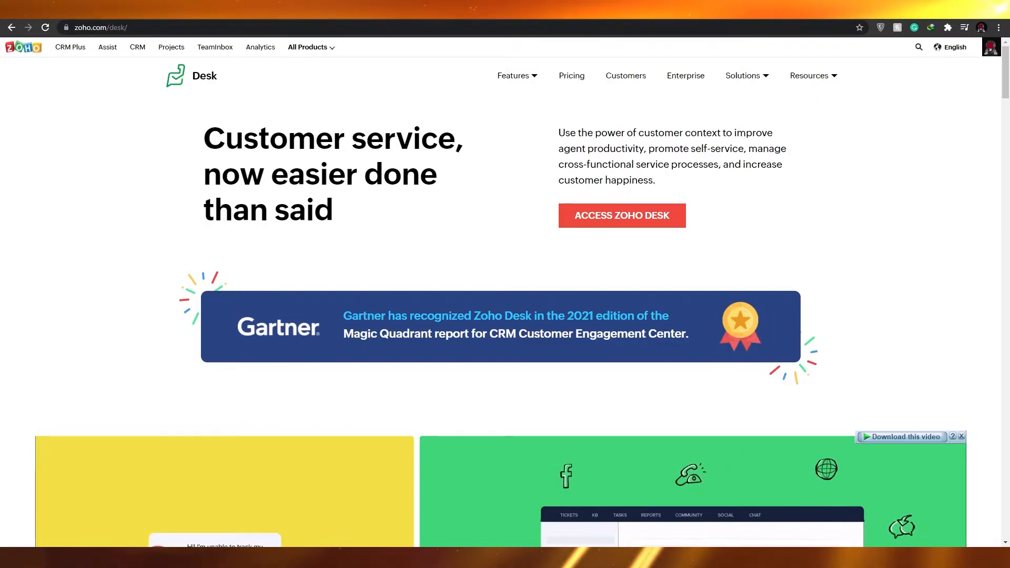
# Bring up the Pricing page and scroll to the Free, Standard, Professional and Enterprise plan cards.
pyautogui.click(570, 76)
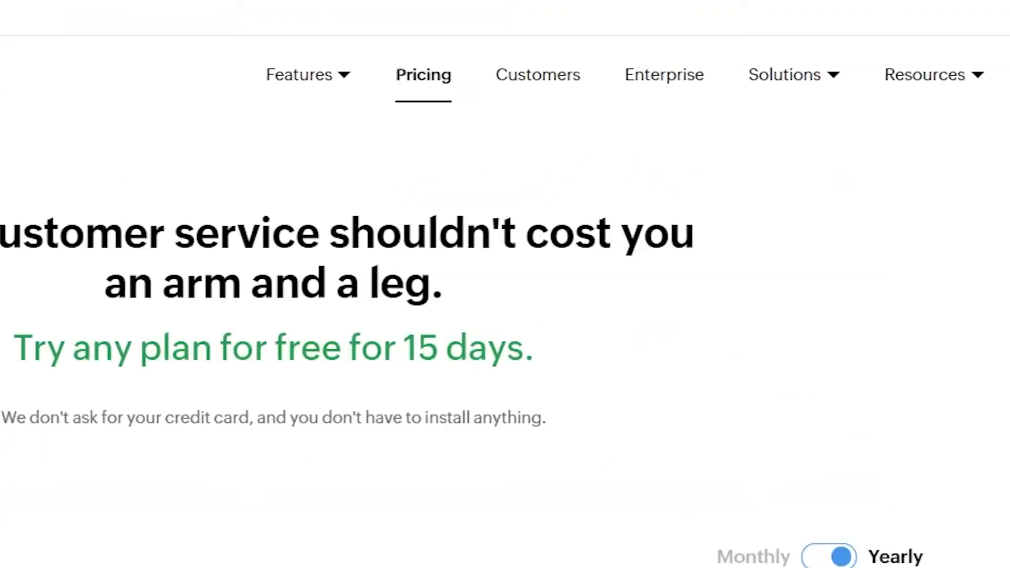
pyautogui.scroll(-3)
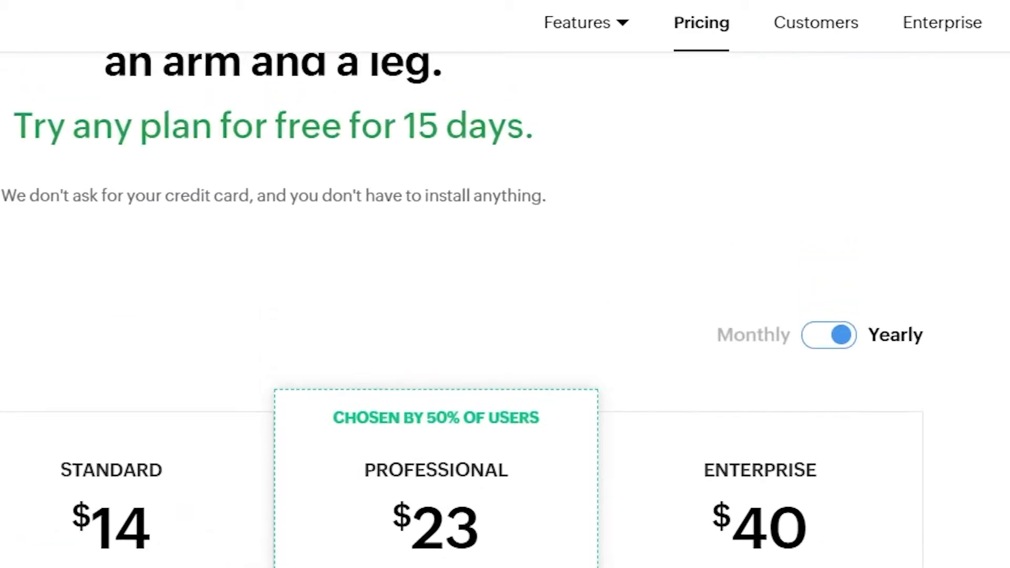
pyautogui.scroll(-3)
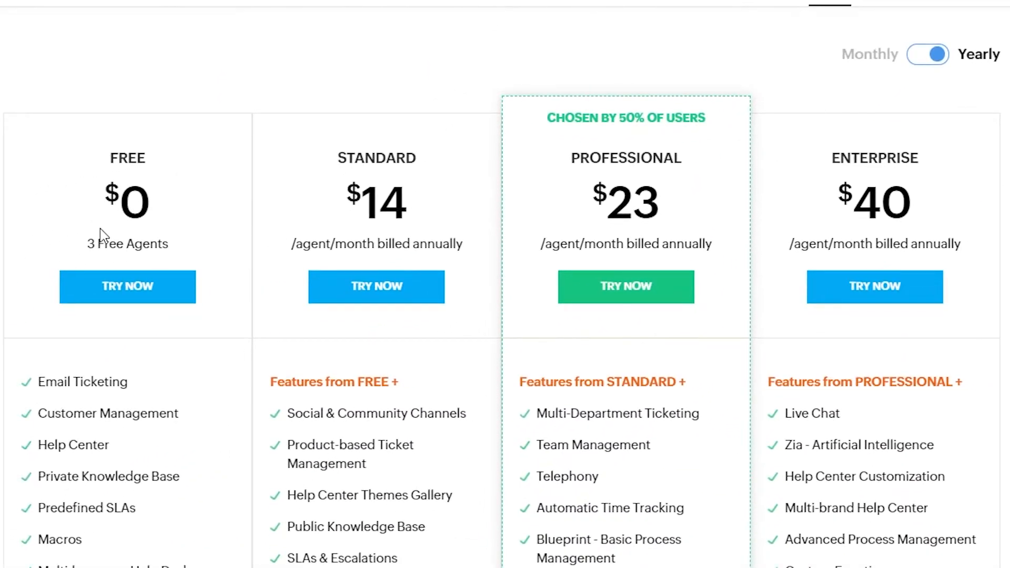
pyautogui.moveTo(538, 186)
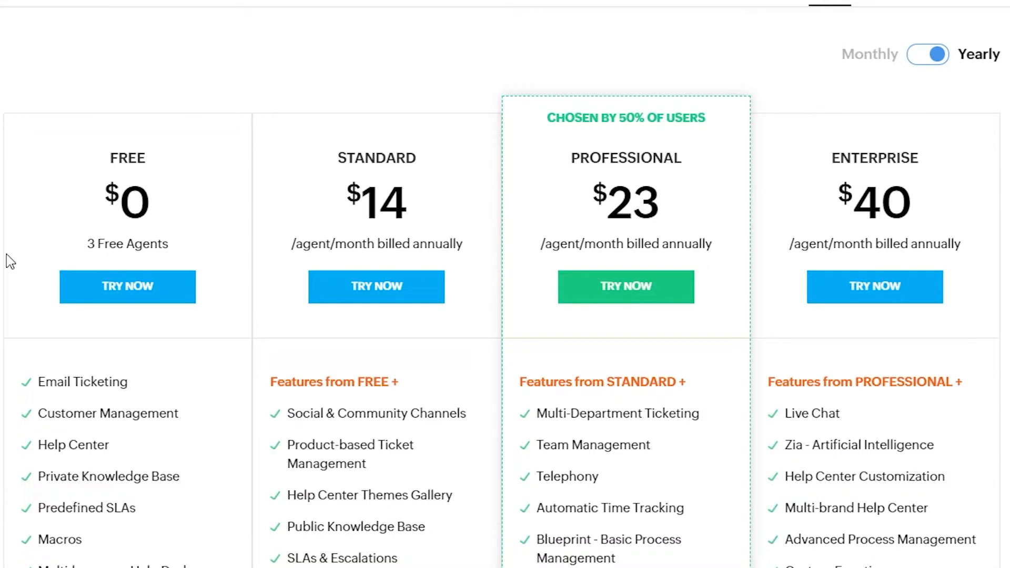
pyautogui.moveTo(124, 267)
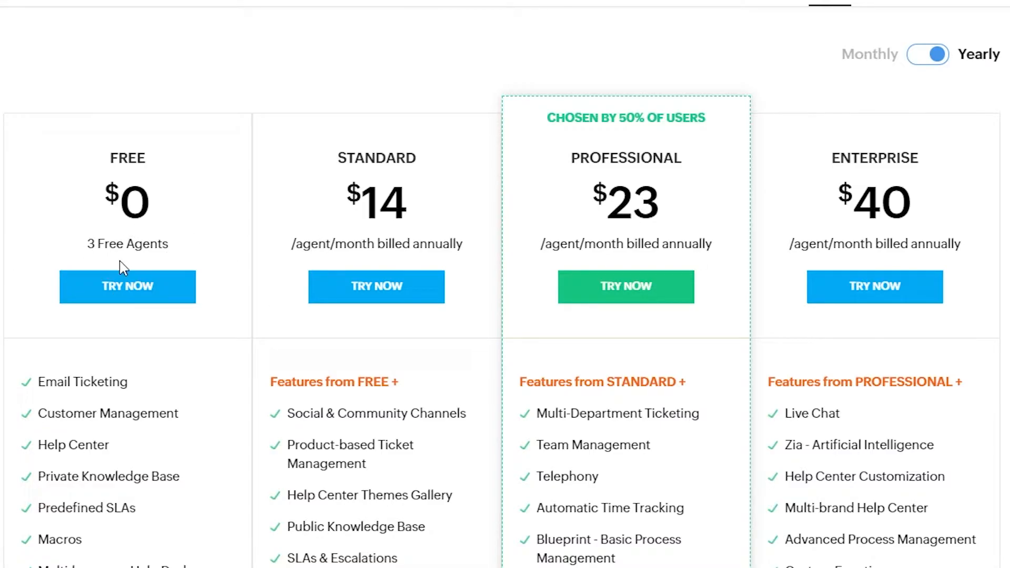
pyautogui.moveTo(187, 253)
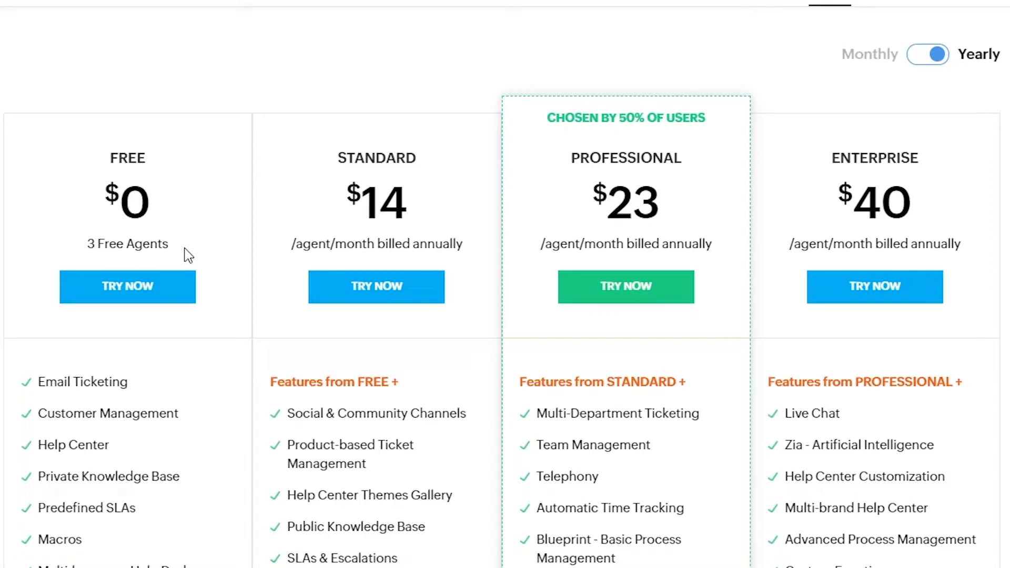
pyautogui.moveTo(40, 379)
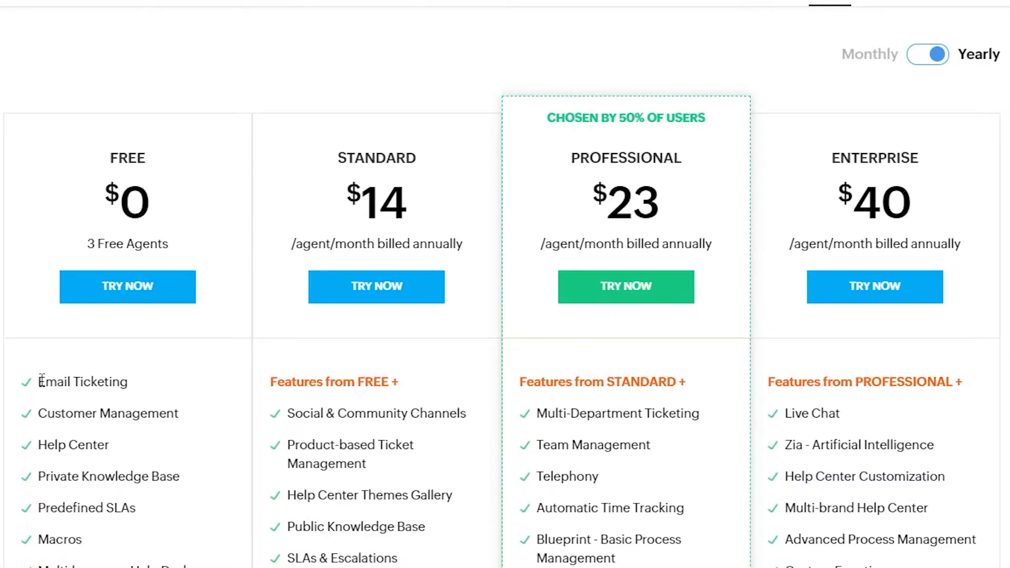
pyautogui.scroll(-3)
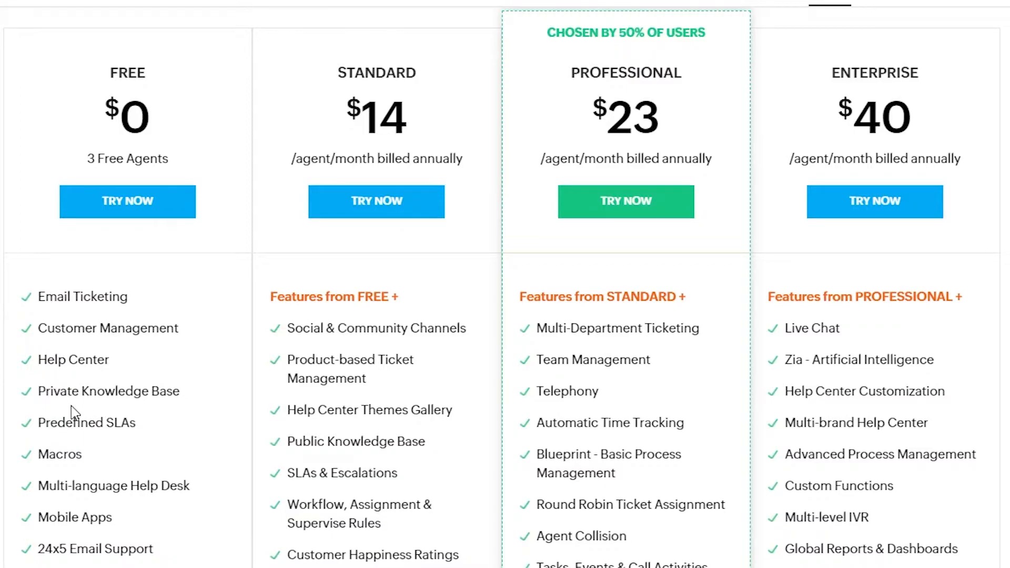
pyautogui.moveTo(138, 439)
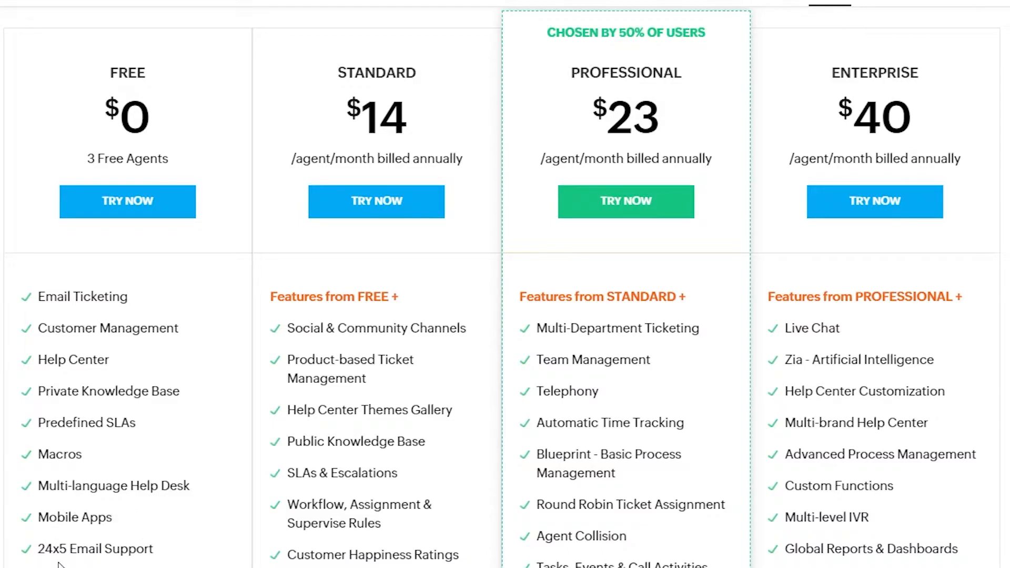
# Scroll through the plans' yearly prices and feature lists to compare them.
pyautogui.scroll(-3)
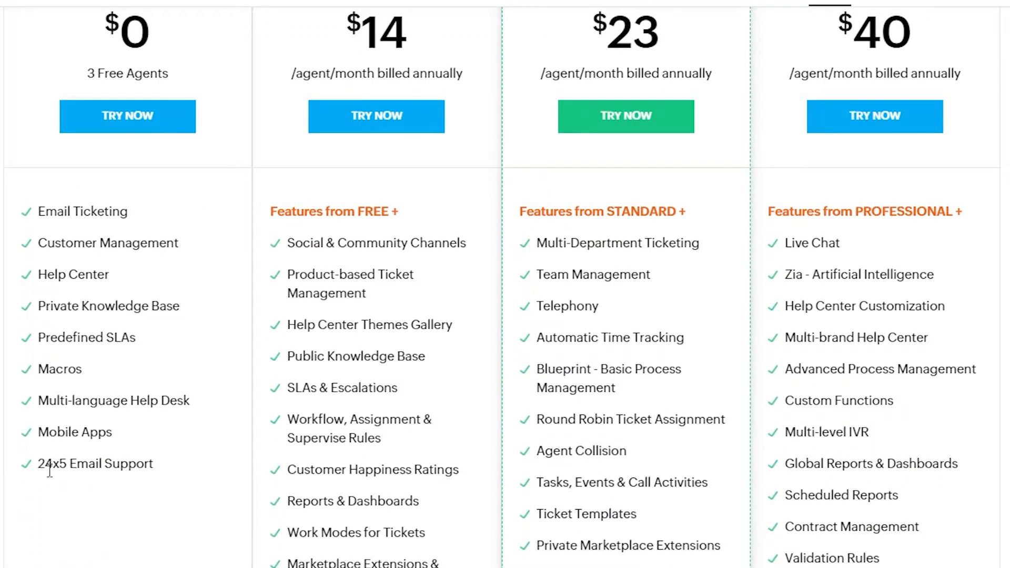
pyautogui.moveTo(40, 473)
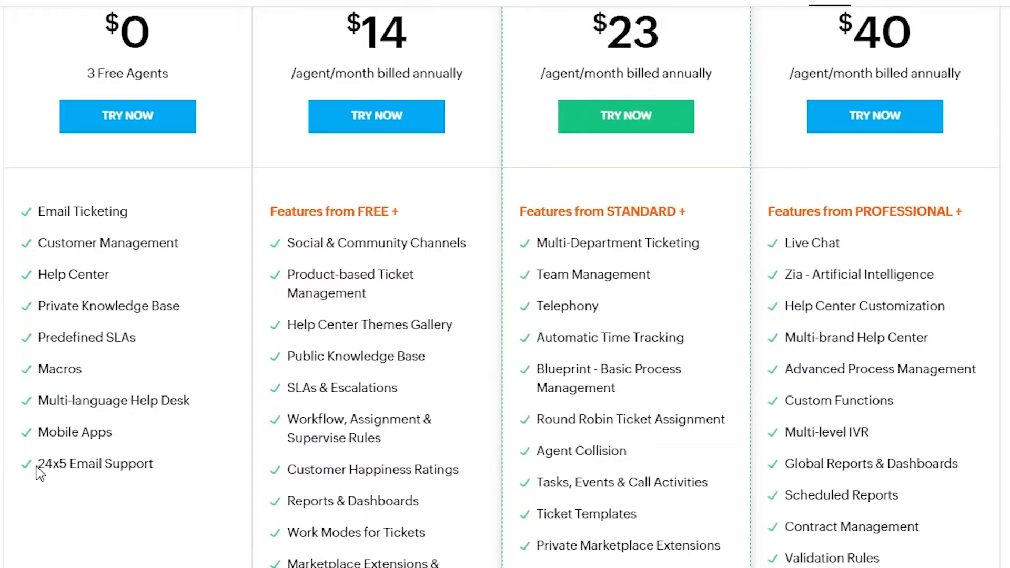
pyautogui.doubleClick(50, 463)
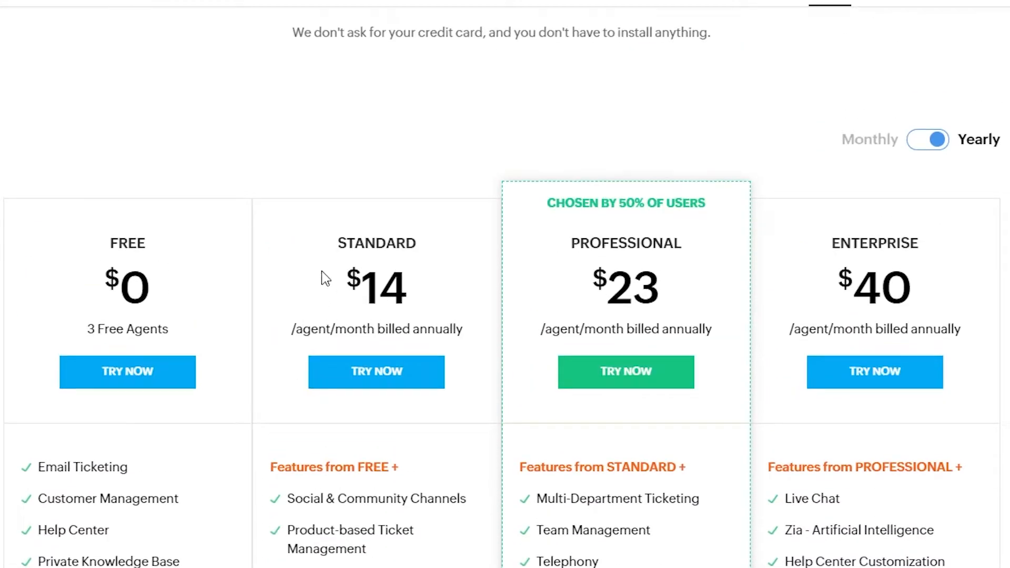
pyautogui.scroll(-3)
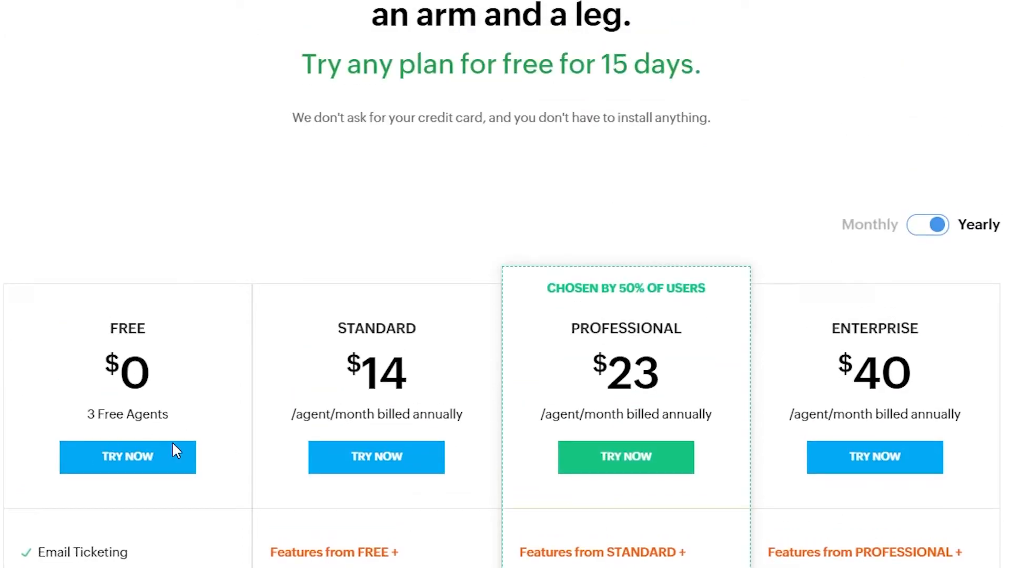
pyautogui.scroll(-3)
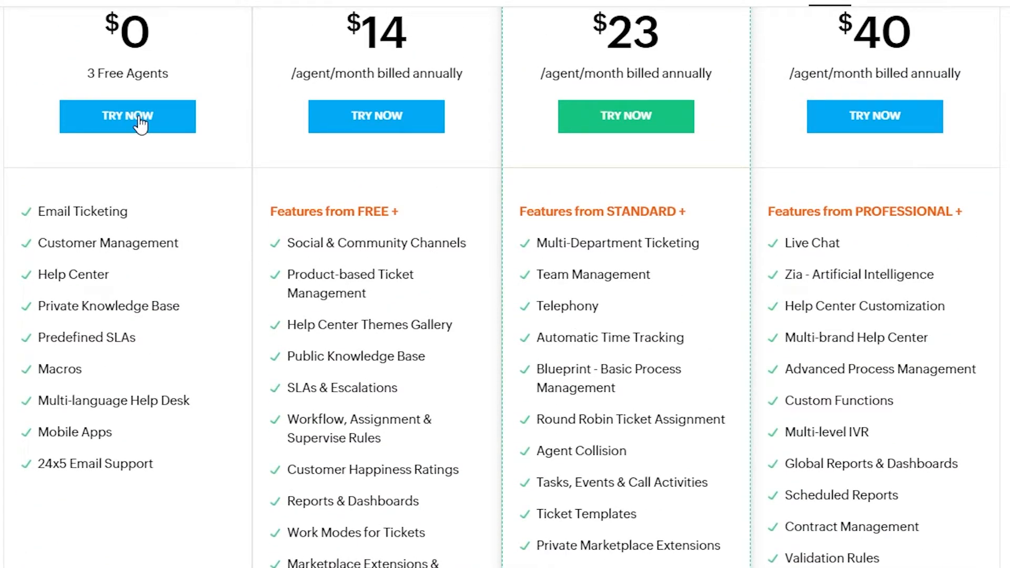
# Choose TRY NOW on the Free plan and fill in the company name on the signup form.
pyautogui.click(127, 117)
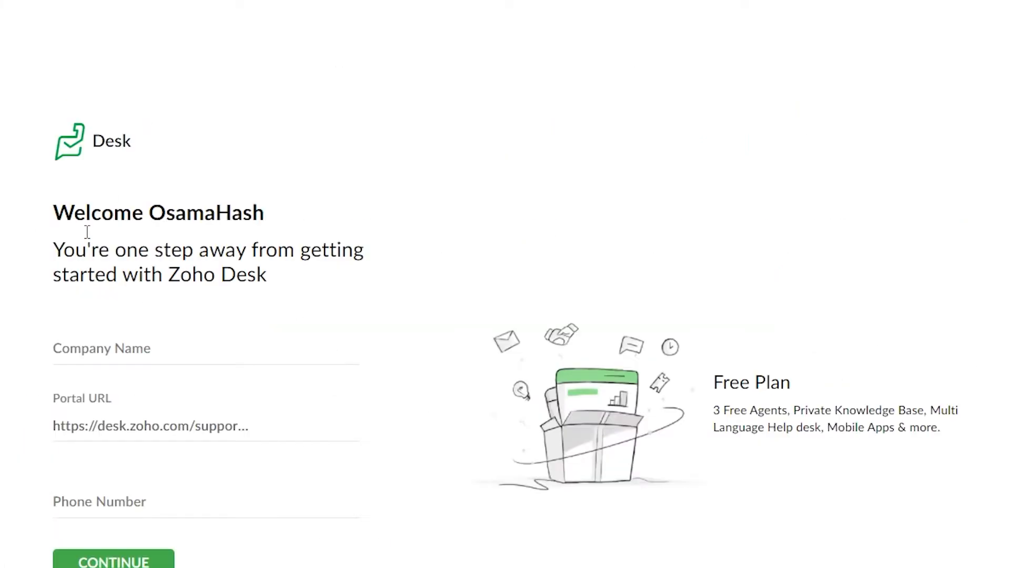
pyautogui.moveTo(515, 205)
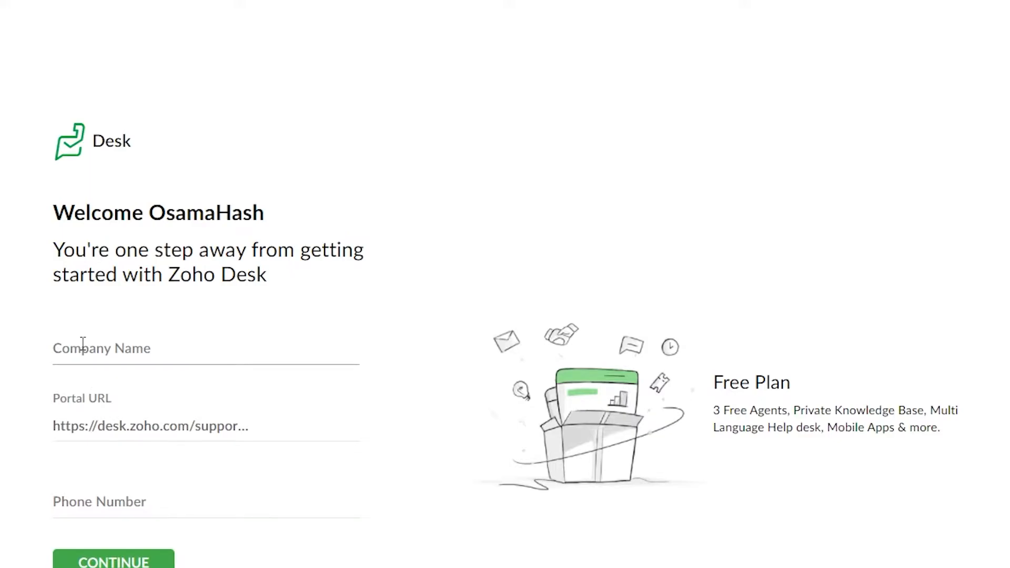
pyautogui.click(113, 561)
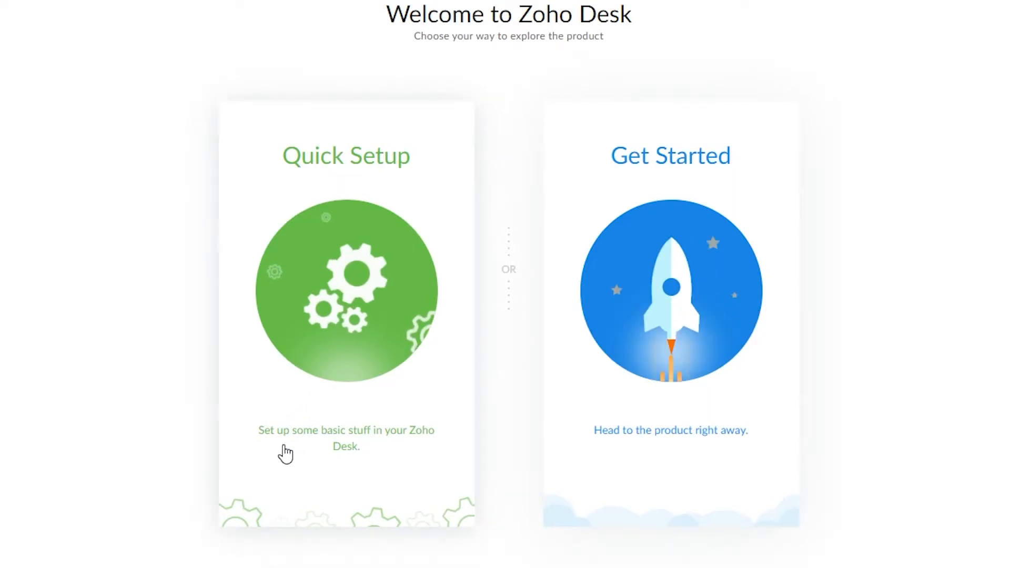
pyautogui.moveTo(348, 321)
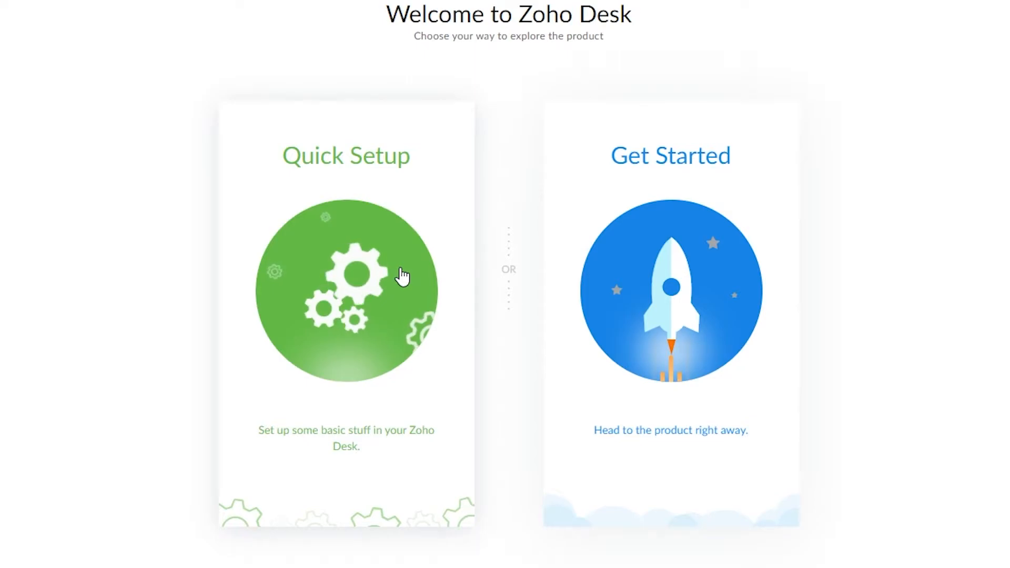
# Run Quick Setup accepting the support email and branding, then enter the help desk.
pyautogui.click(346, 290)
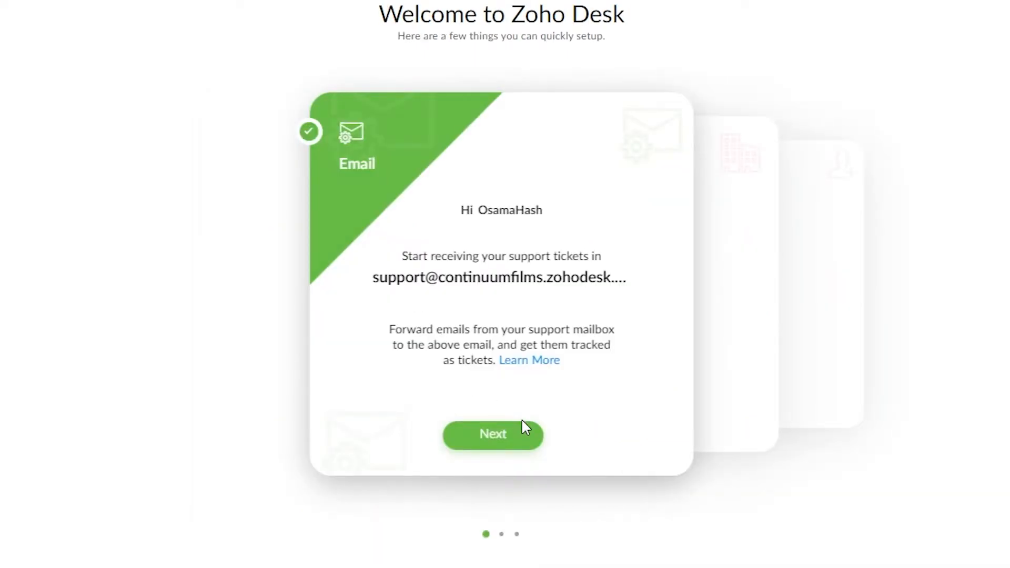
pyautogui.click(492, 433)
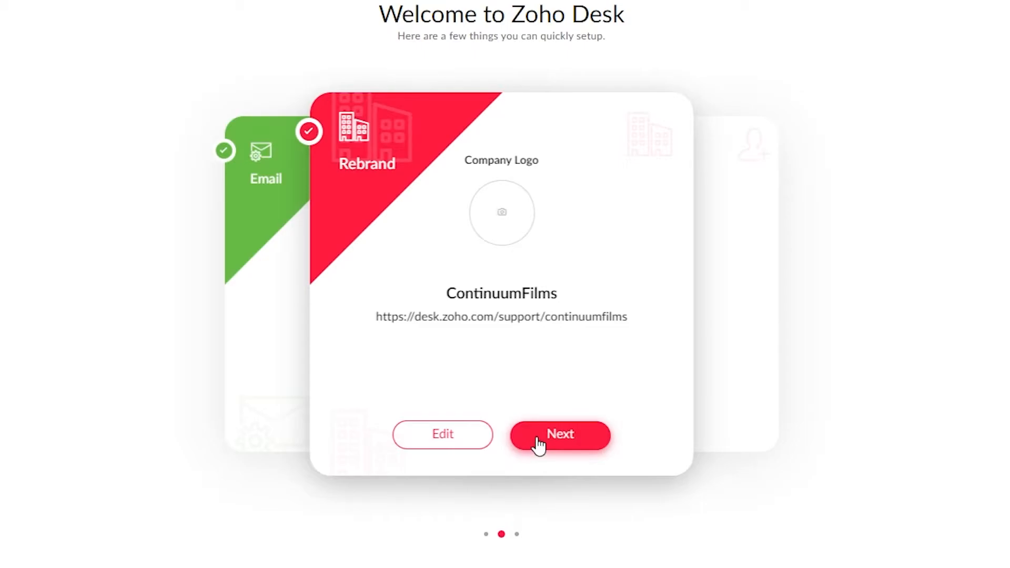
pyautogui.click(559, 435)
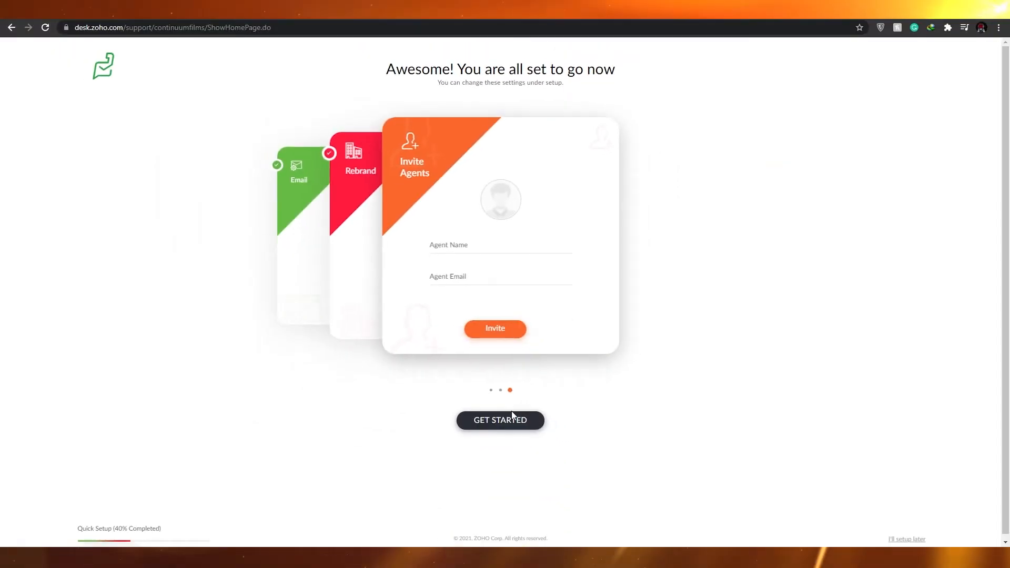
pyautogui.click(500, 419)
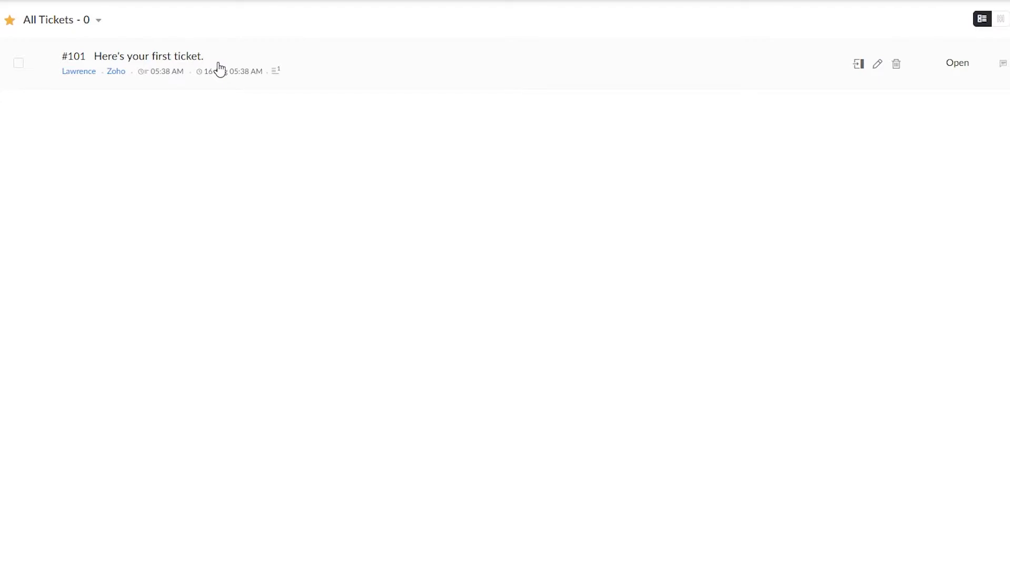
# Open sample ticket #101 and read Lawrence's welcome message on the Conversation tab.
pyautogui.click(148, 55)
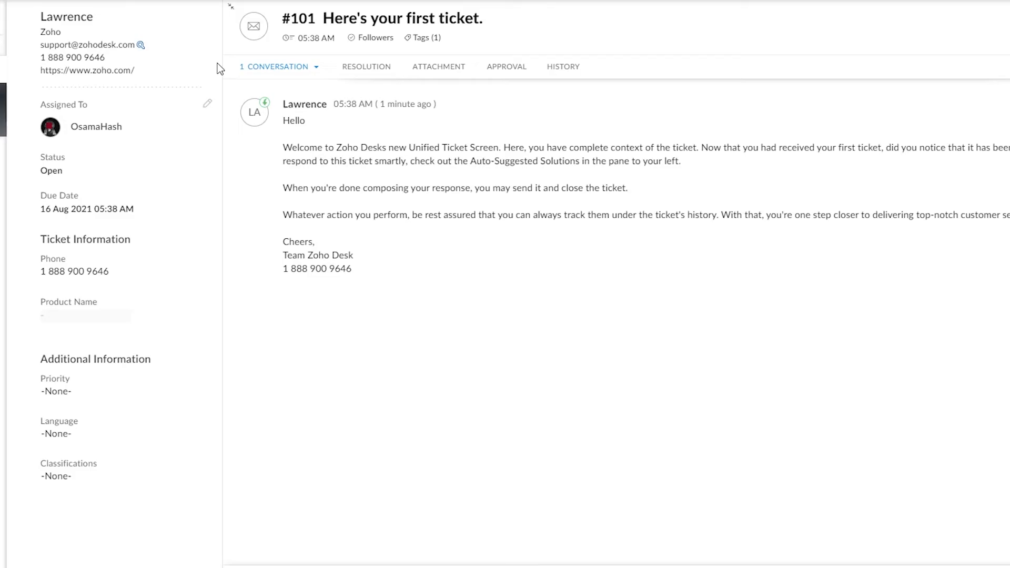
pyautogui.moveTo(282, 103)
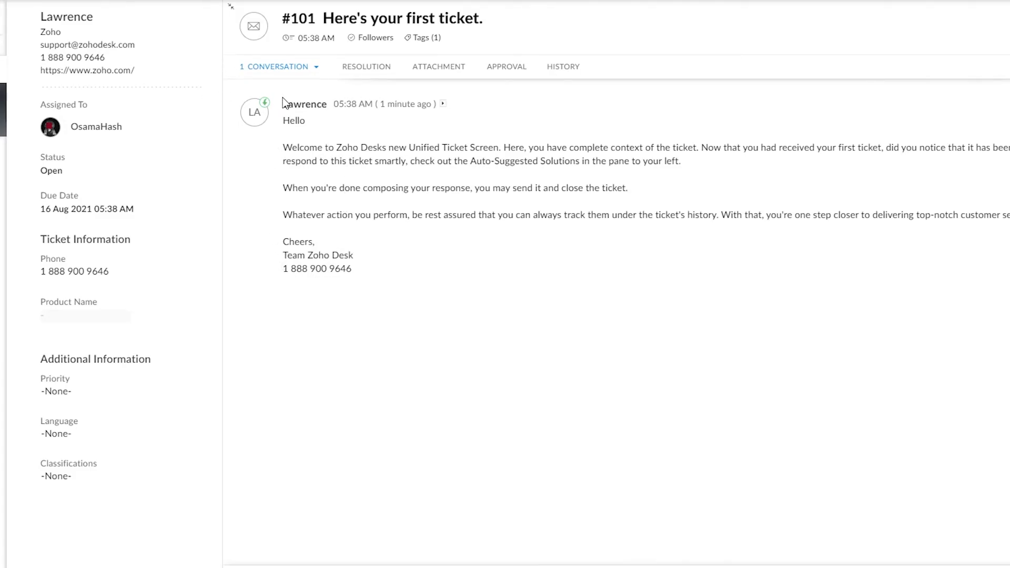
pyautogui.moveTo(394, 279)
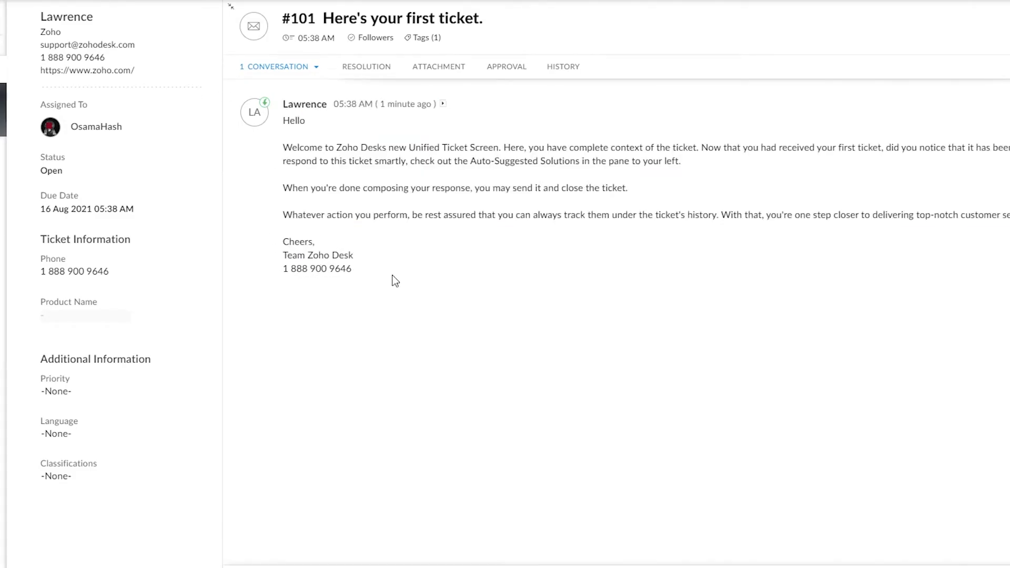
pyautogui.moveTo(395, 293)
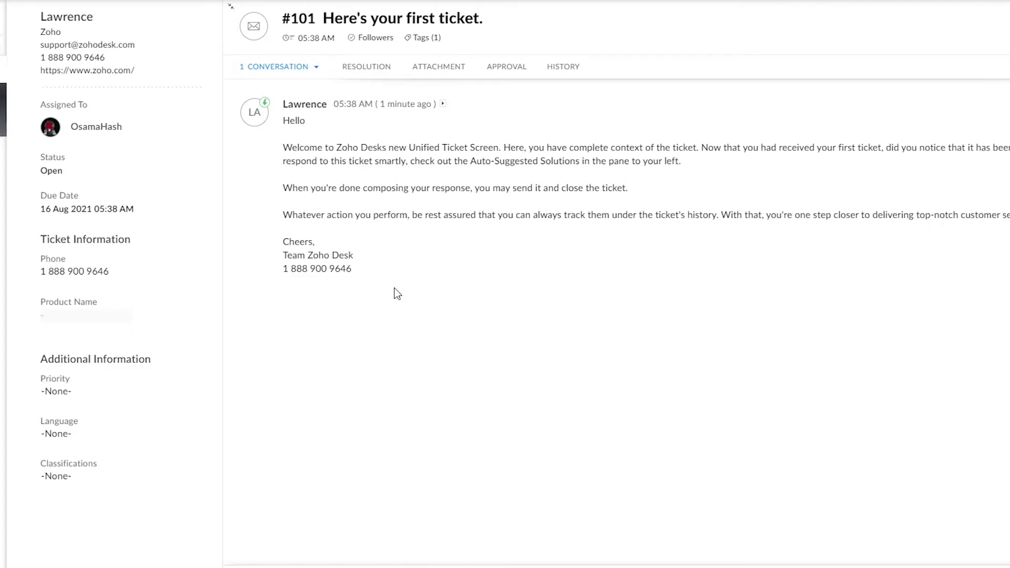
pyautogui.moveTo(395, 295)
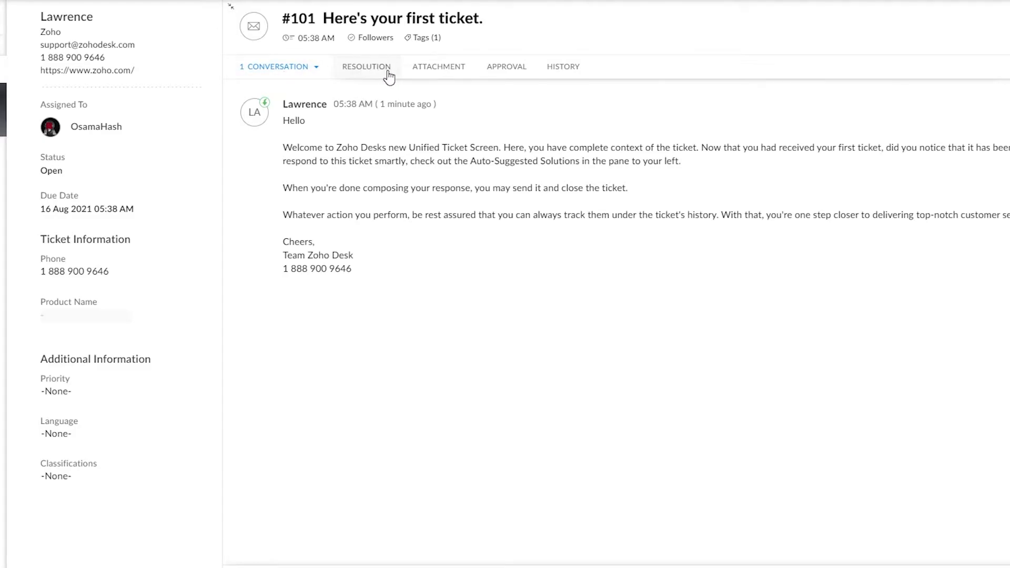
pyautogui.moveTo(526, 70)
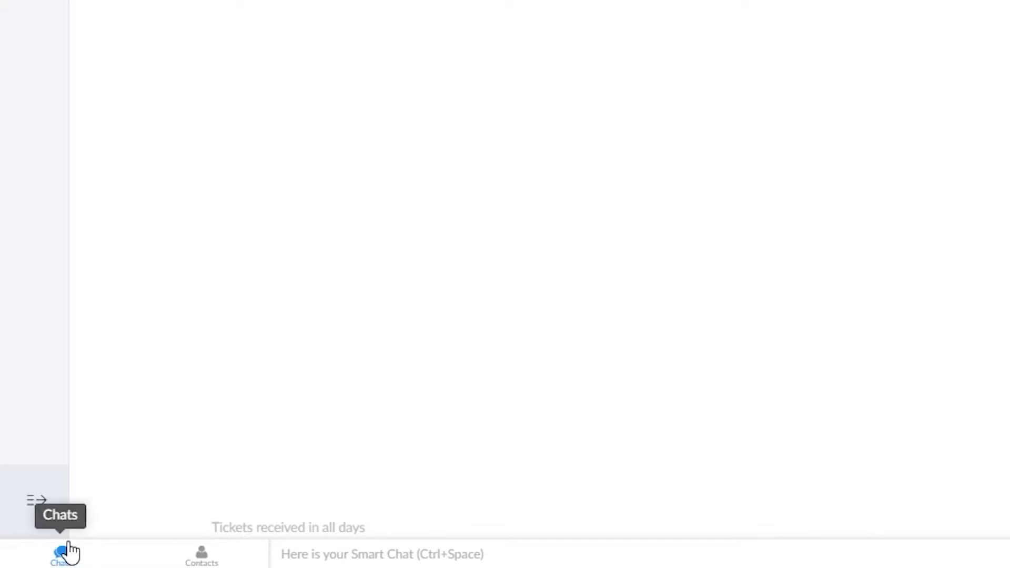
pyautogui.moveTo(133, 392)
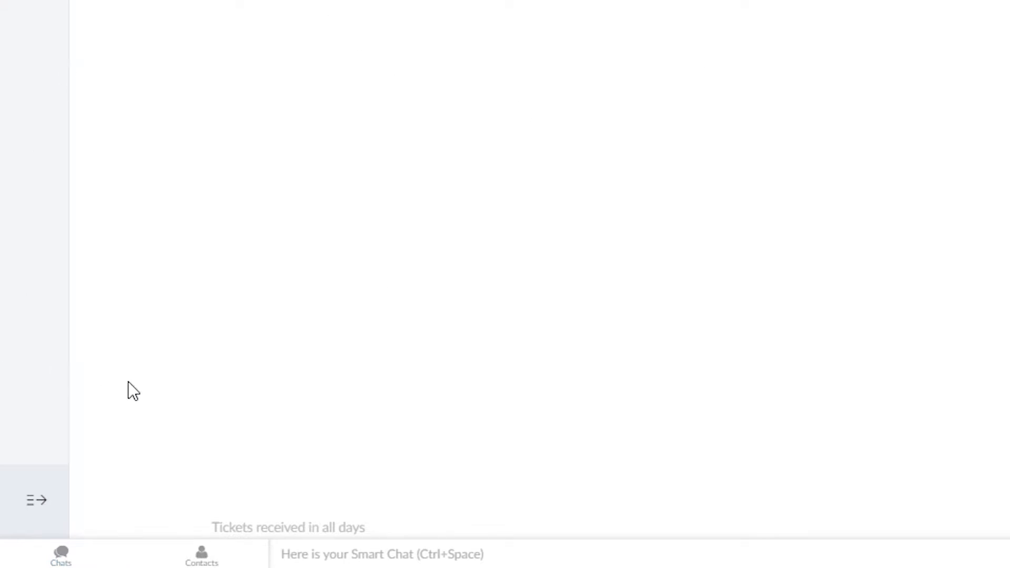
# Show the chat contacts panel from the bottom bar with its contact search.
pyautogui.click(202, 555)
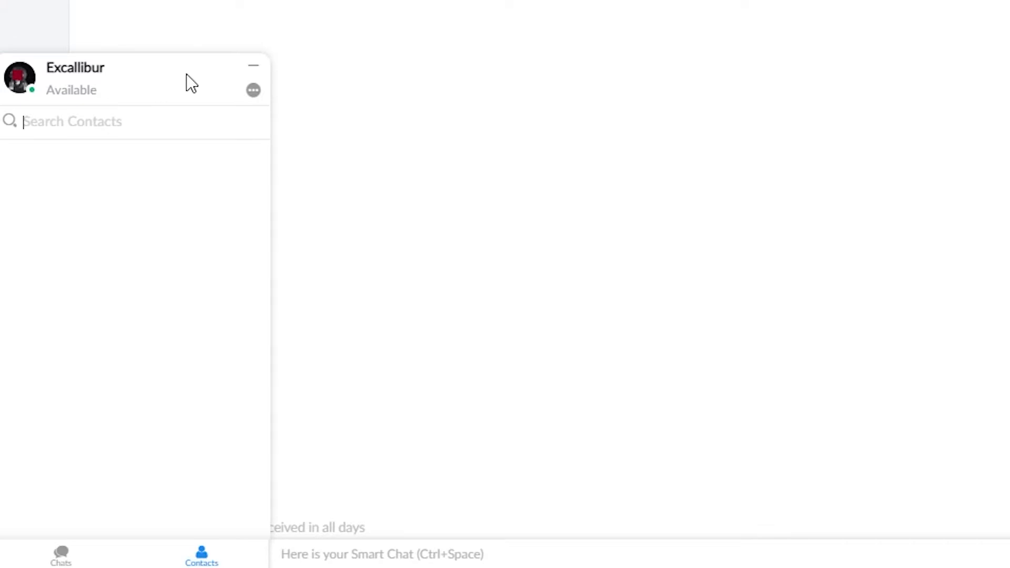
pyautogui.moveTo(239, 236)
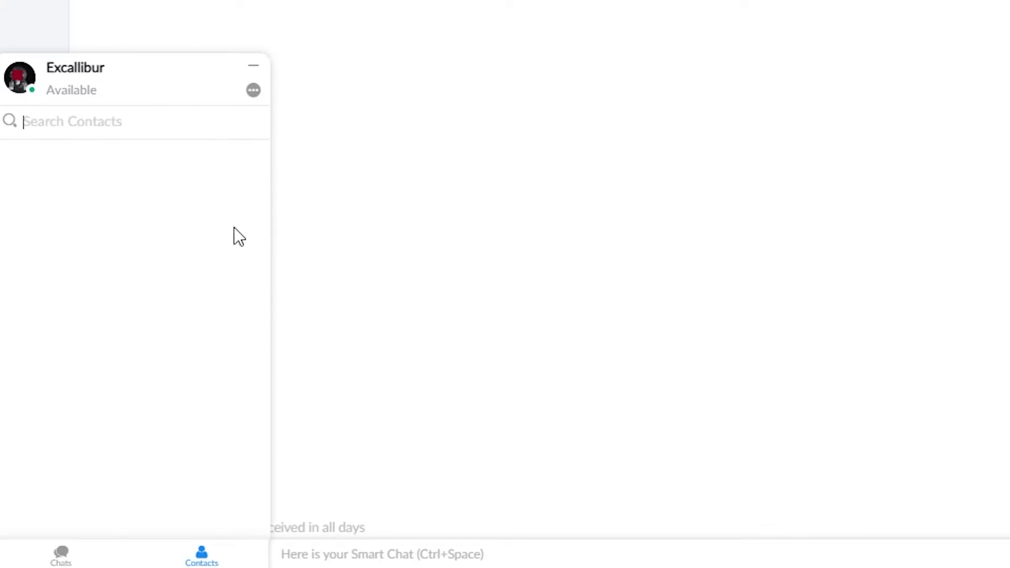
pyautogui.click(252, 65)
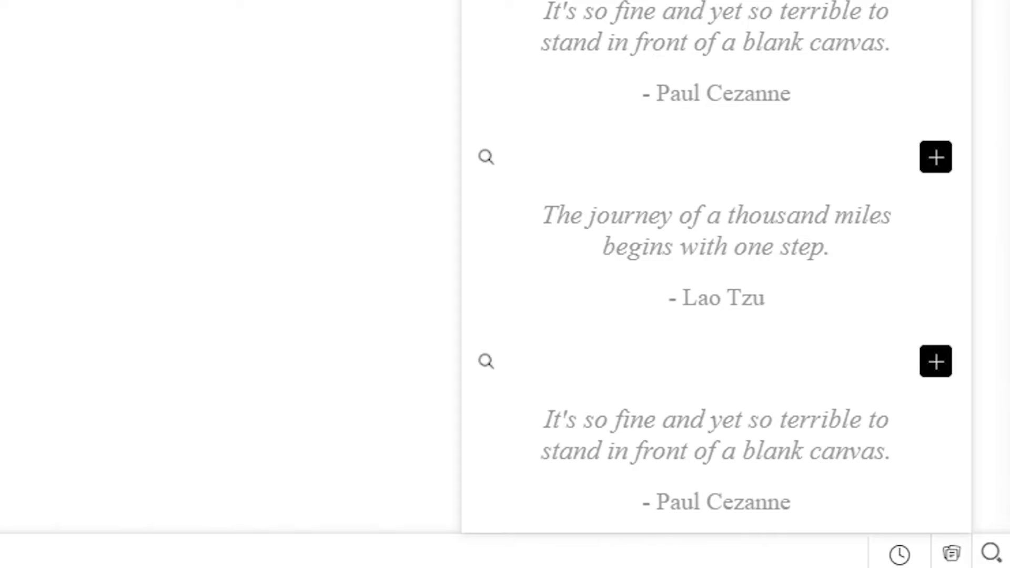
pyautogui.moveTo(649, 79)
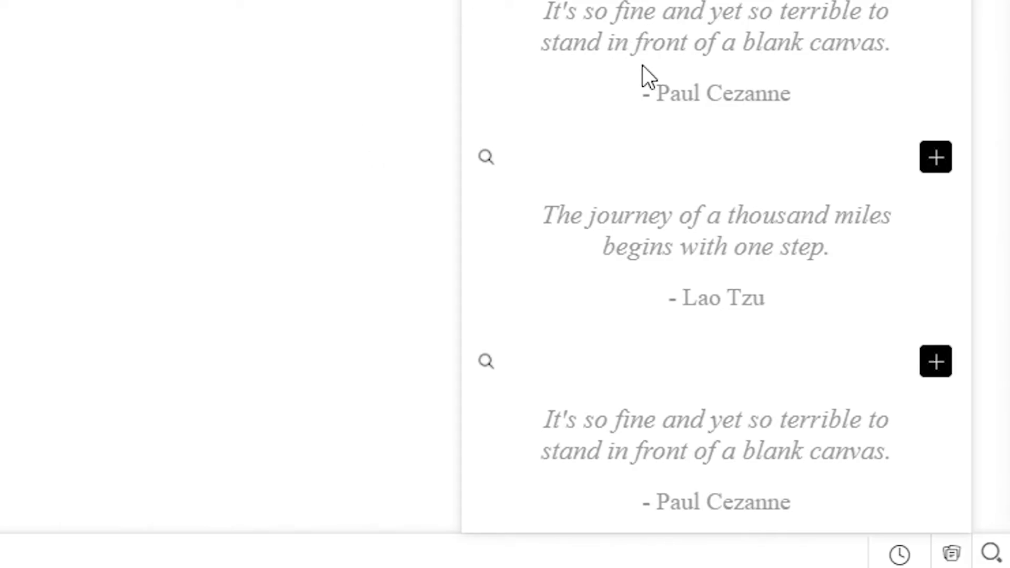
pyautogui.moveTo(712, 179)
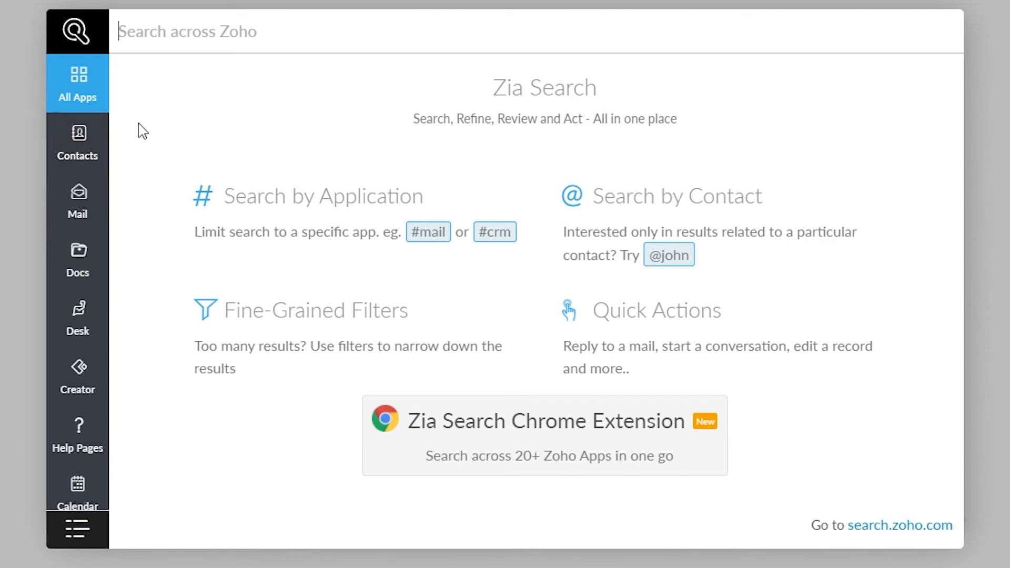
# Search Zia for '#Contacts' and browse results under Mail, Desk and Creator, which finds nothing.
pyautogui.write('#Contacts')
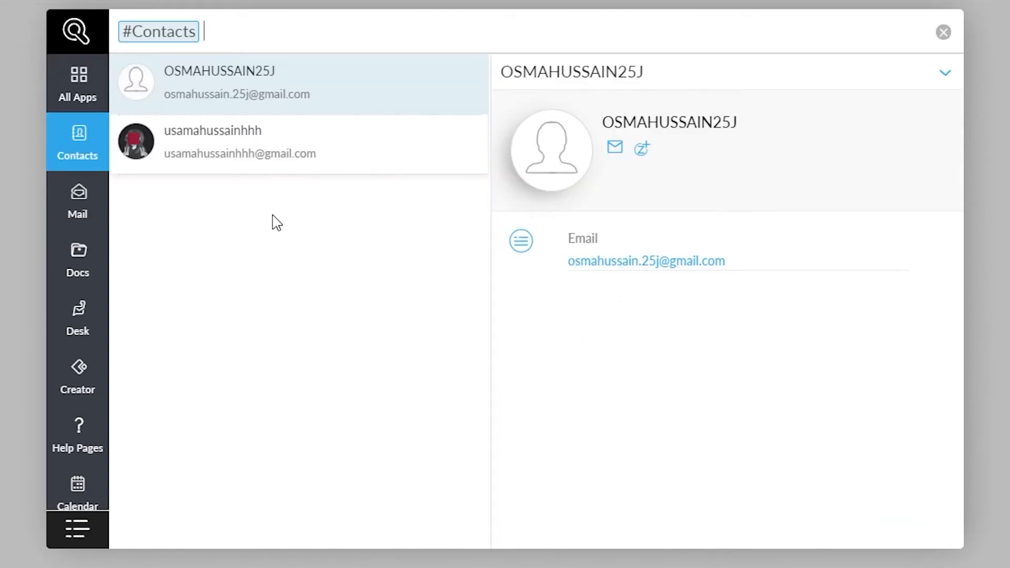
pyautogui.click(77, 200)
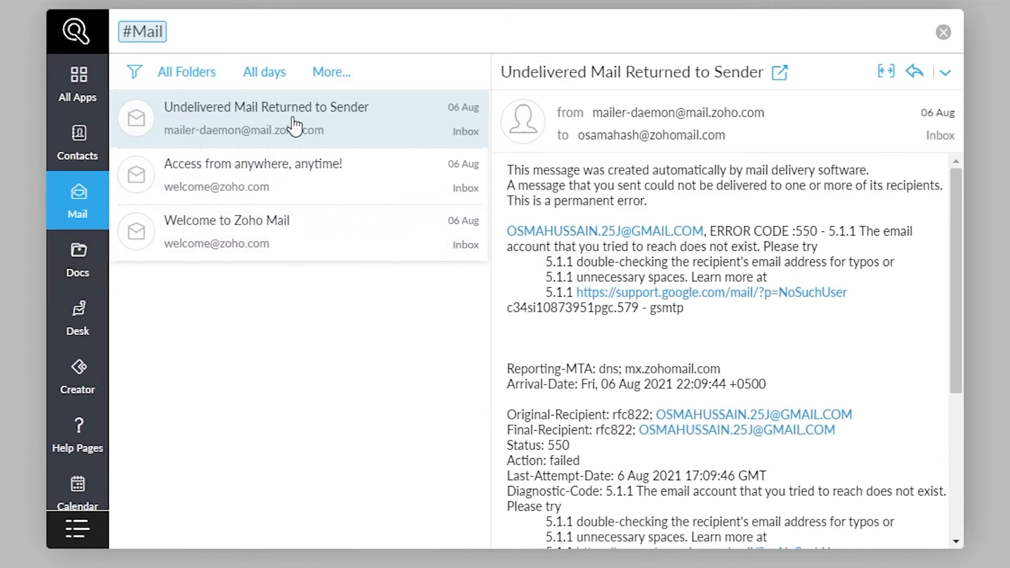
pyautogui.click(77, 315)
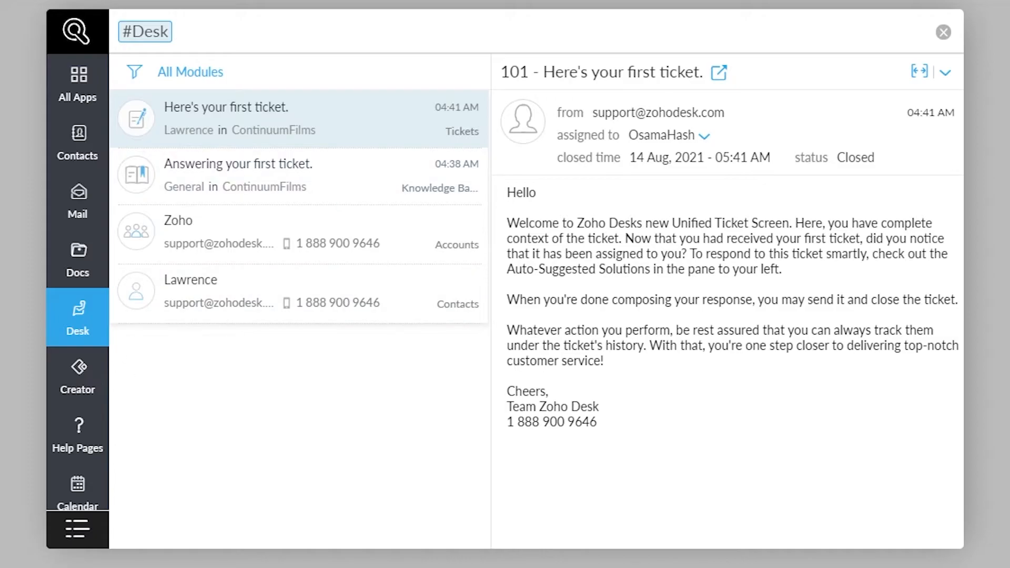
pyautogui.click(77, 377)
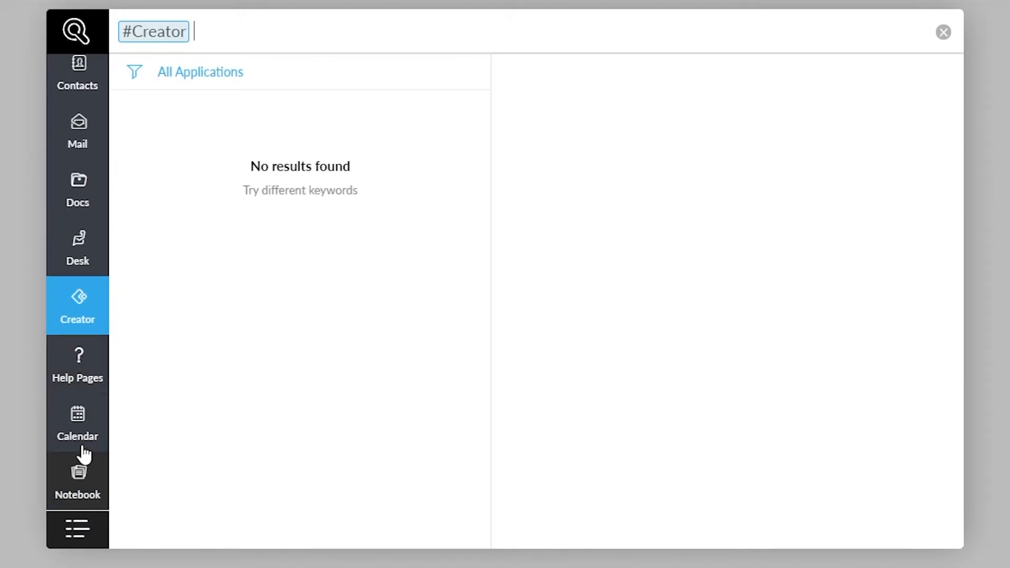
pyautogui.moveTo(77, 422)
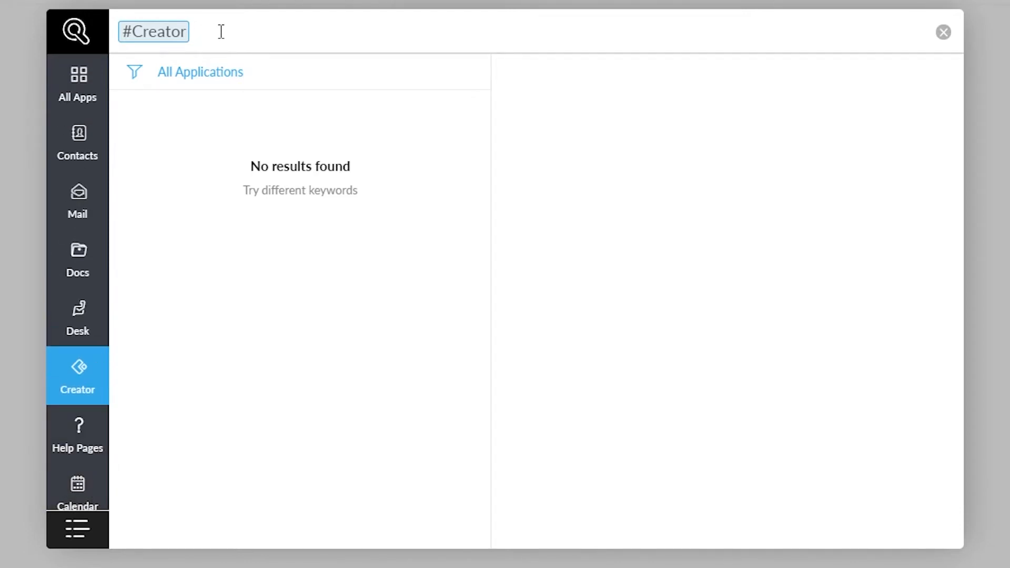
pyautogui.moveTo(545, 87)
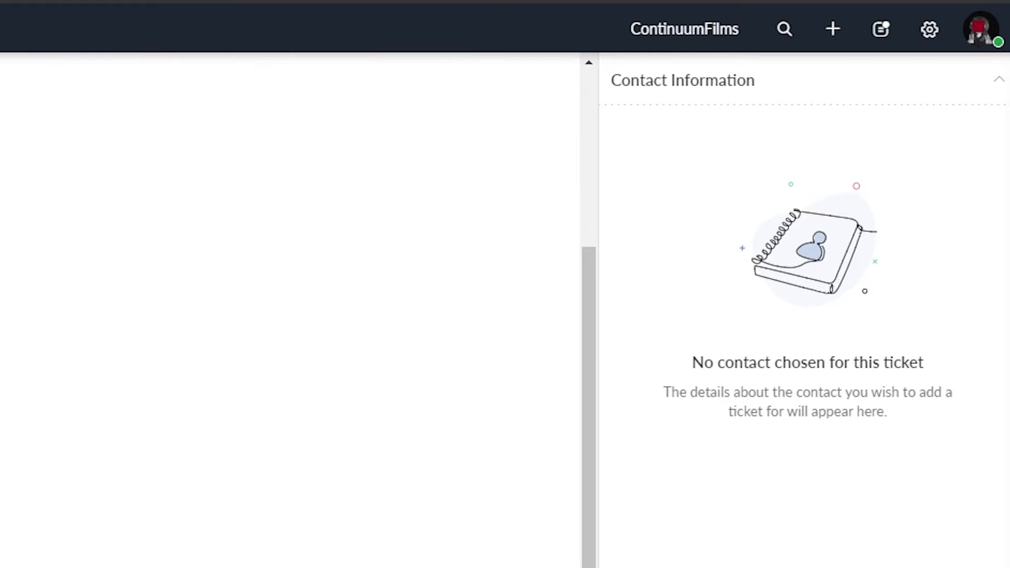
pyautogui.moveTo(879, 30)
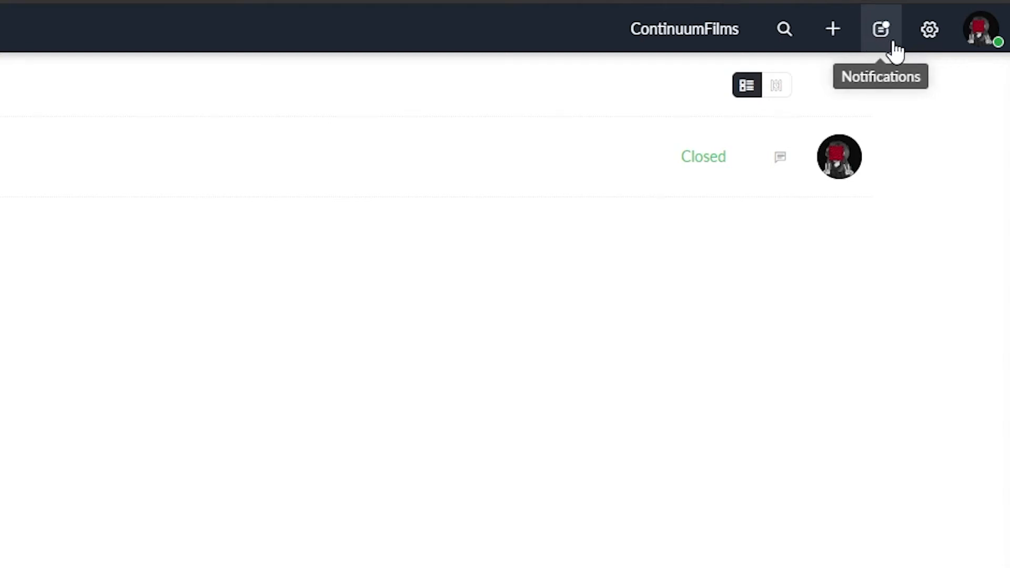
# Check the Notifications panel from the top bar back on the tickets list.
pyautogui.click(879, 30)
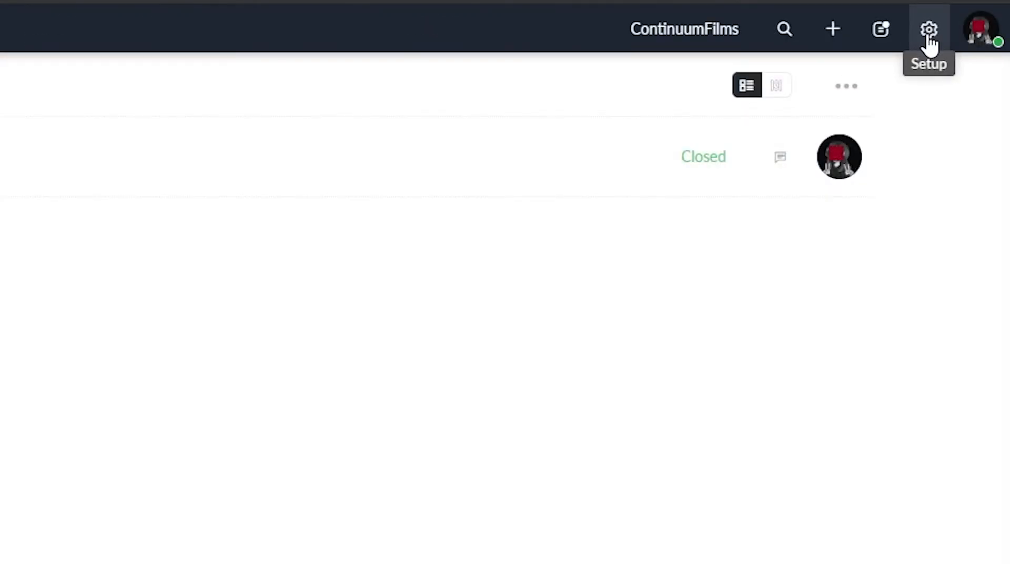
# Open Setup from the gear icon, listing Ticket Status, Workflows and other options.
pyautogui.click(928, 29)
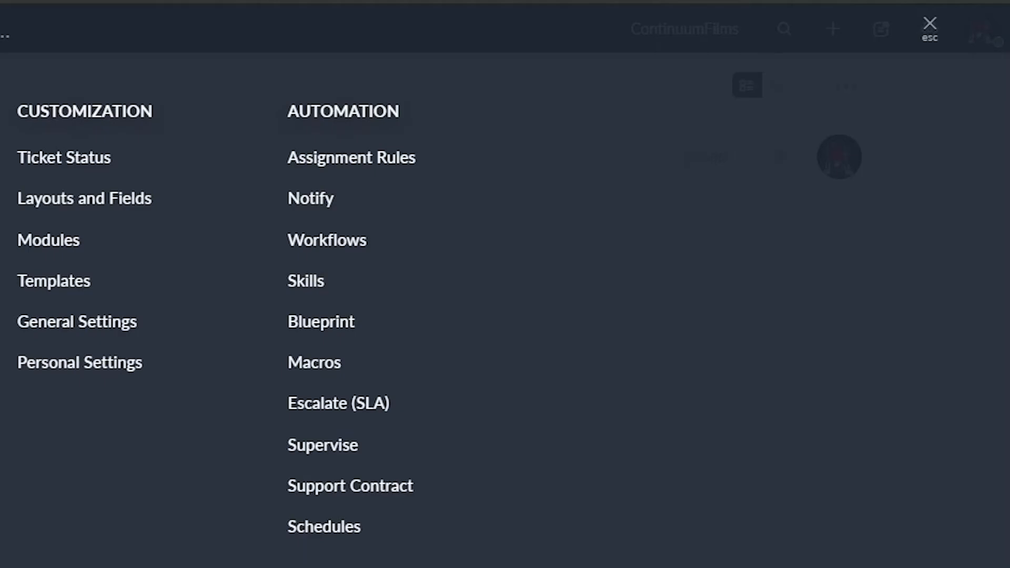
pyautogui.moveTo(132, 210)
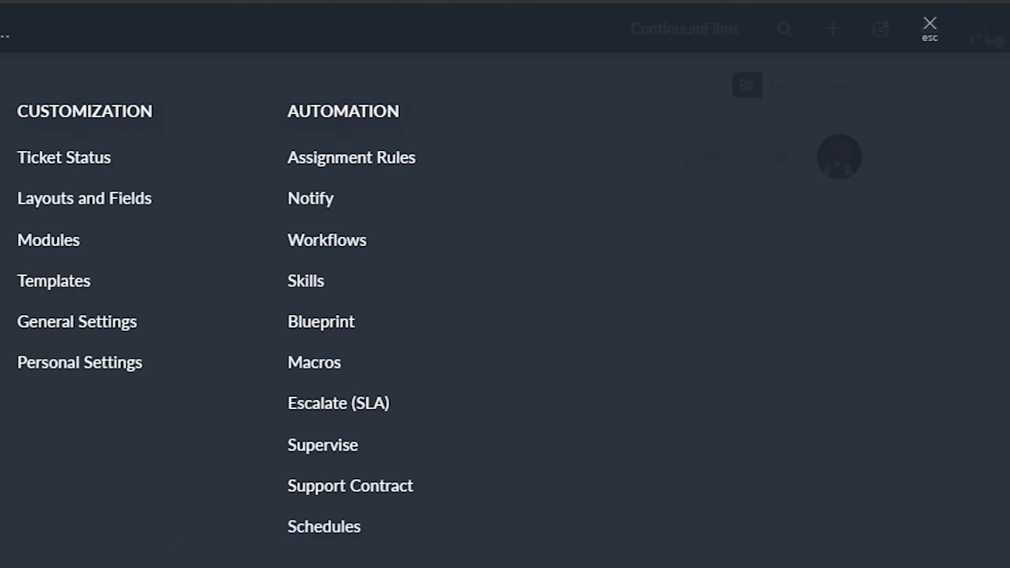
pyautogui.moveTo(396, 309)
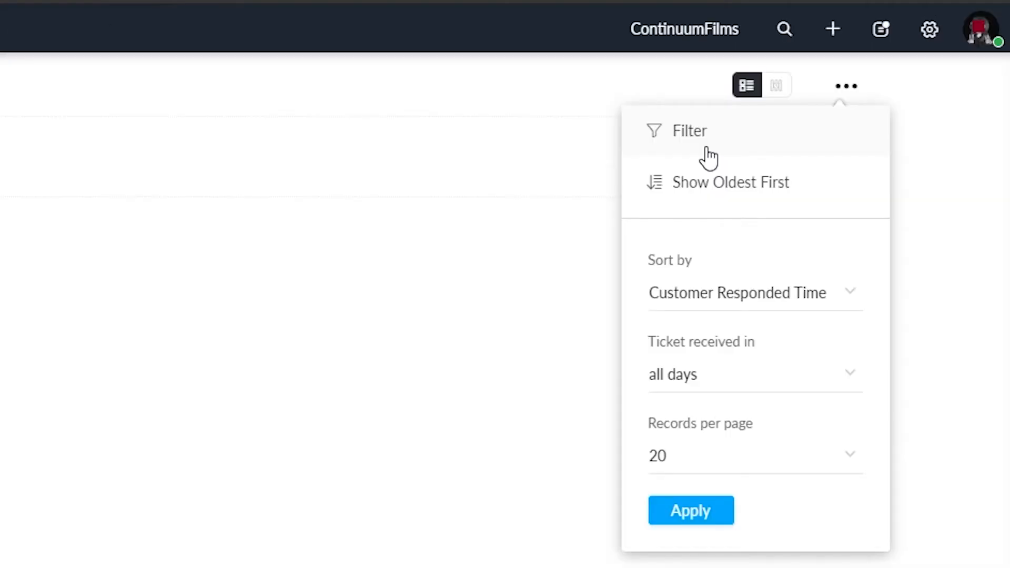
pyautogui.moveTo(731, 180)
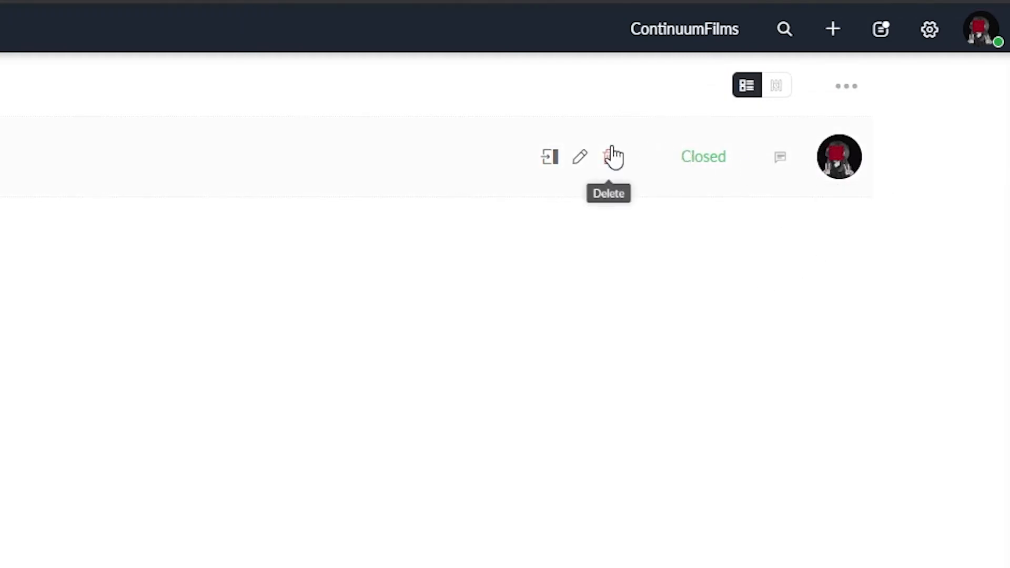
pyautogui.moveTo(549, 157)
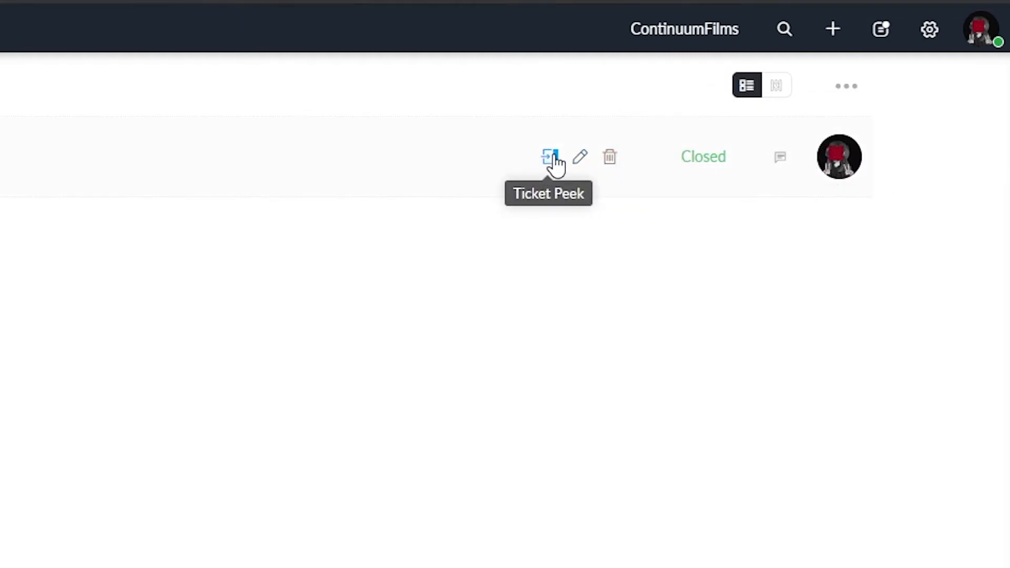
pyautogui.moveTo(616, 179)
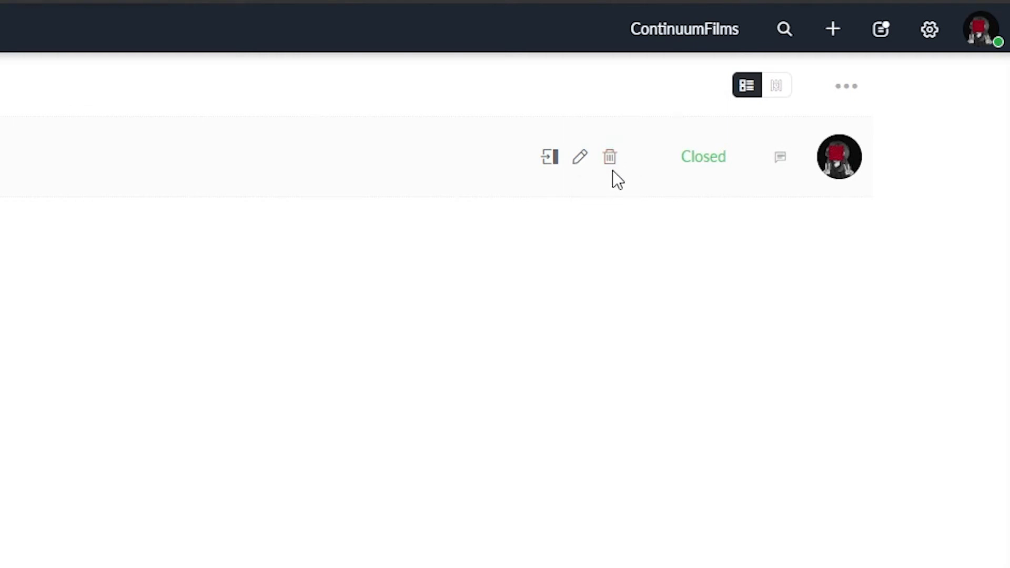
pyautogui.moveTo(608, 157)
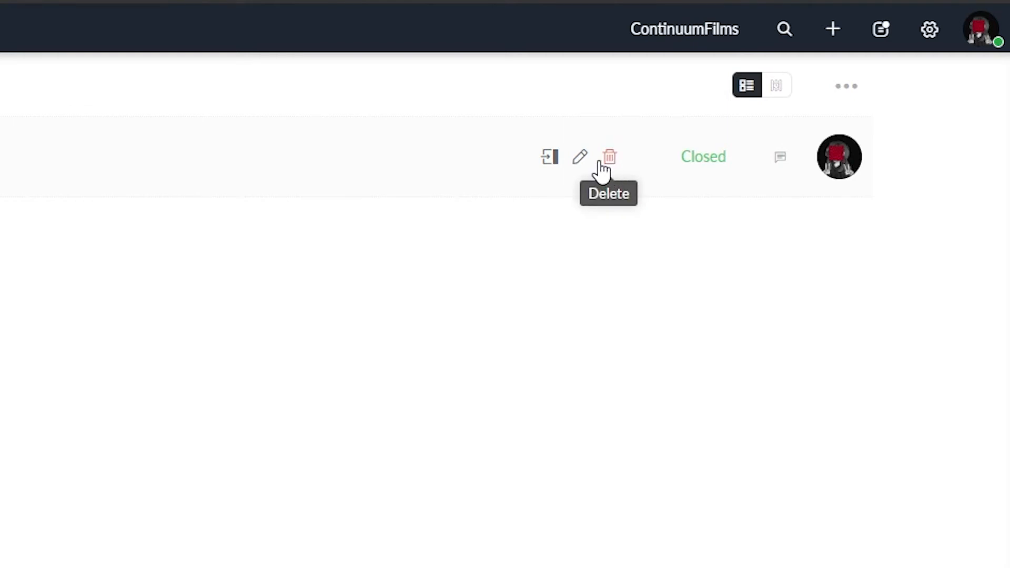
pyautogui.moveTo(578, 157)
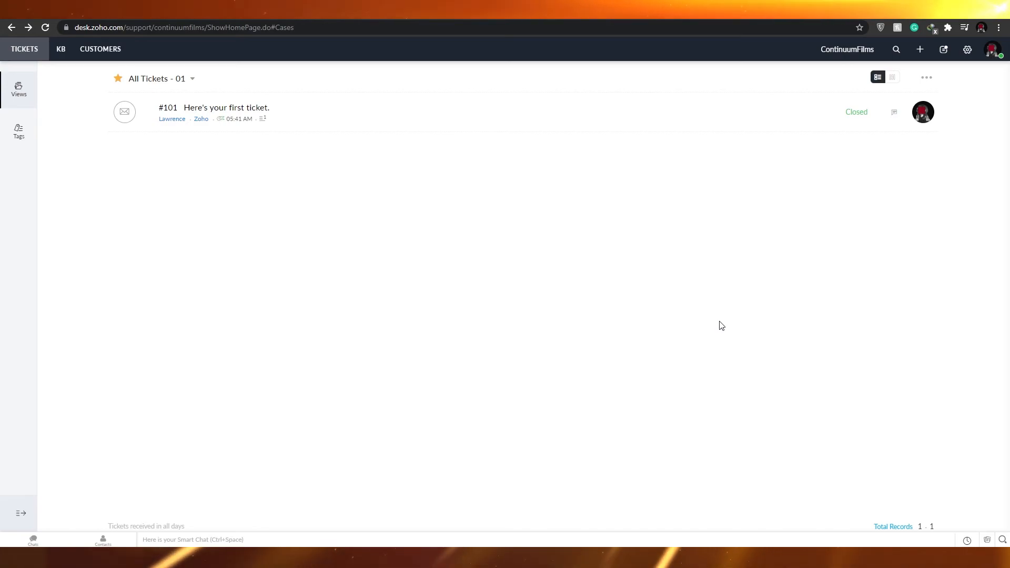
pyautogui.moveTo(723, 324)
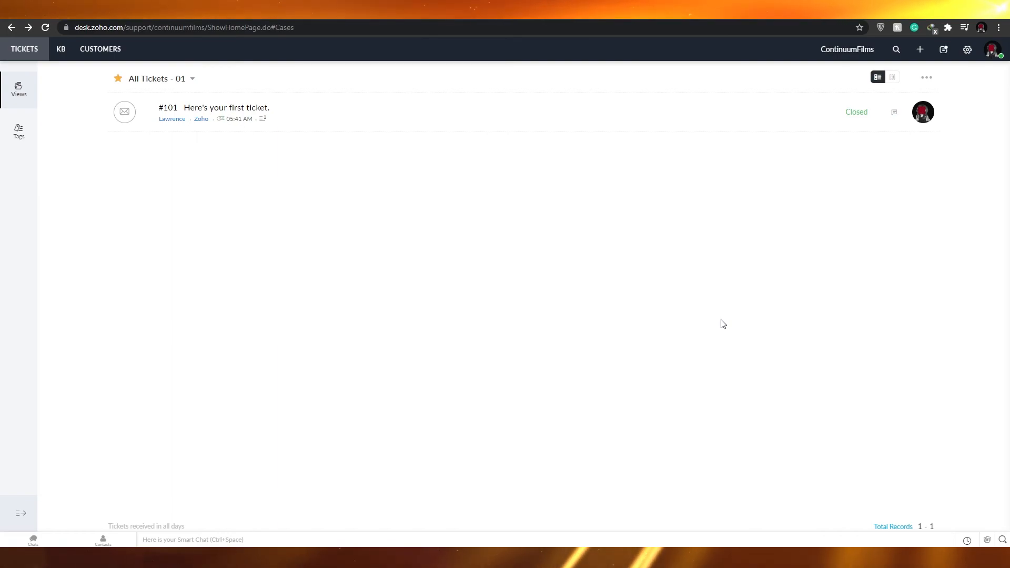
pyautogui.moveTo(670, 337)
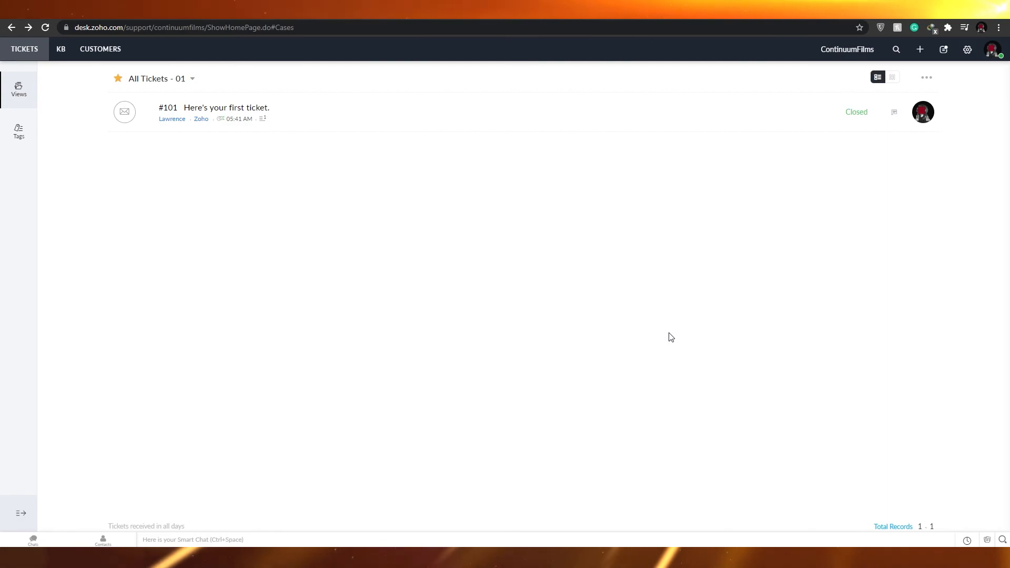
pyautogui.moveTo(665, 332)
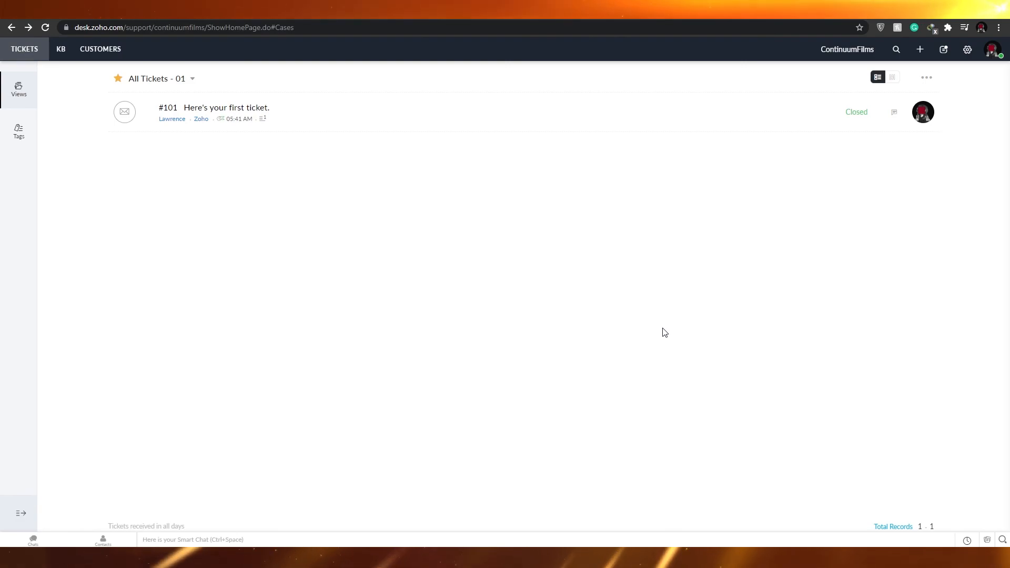
pyautogui.moveTo(642, 333)
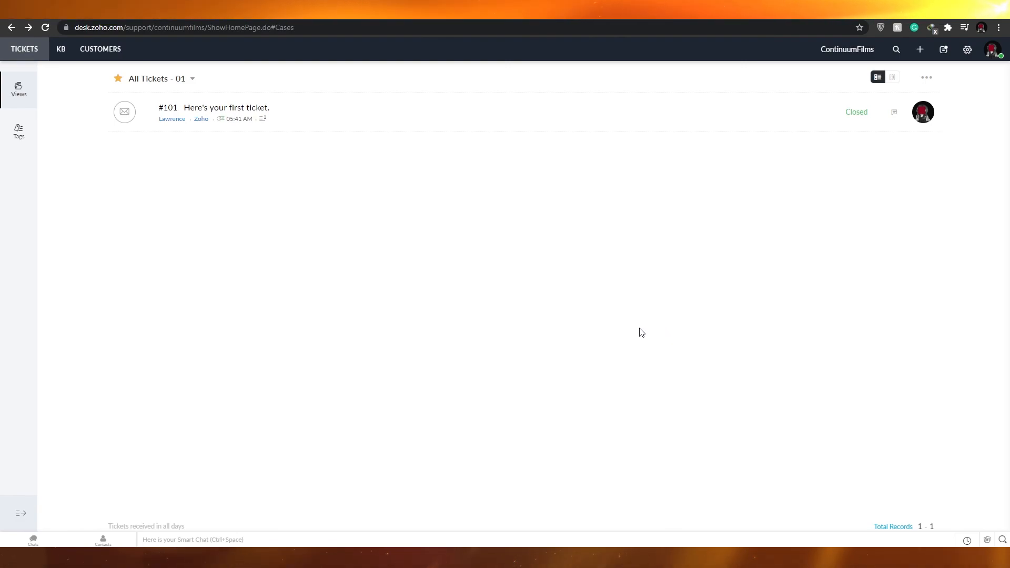